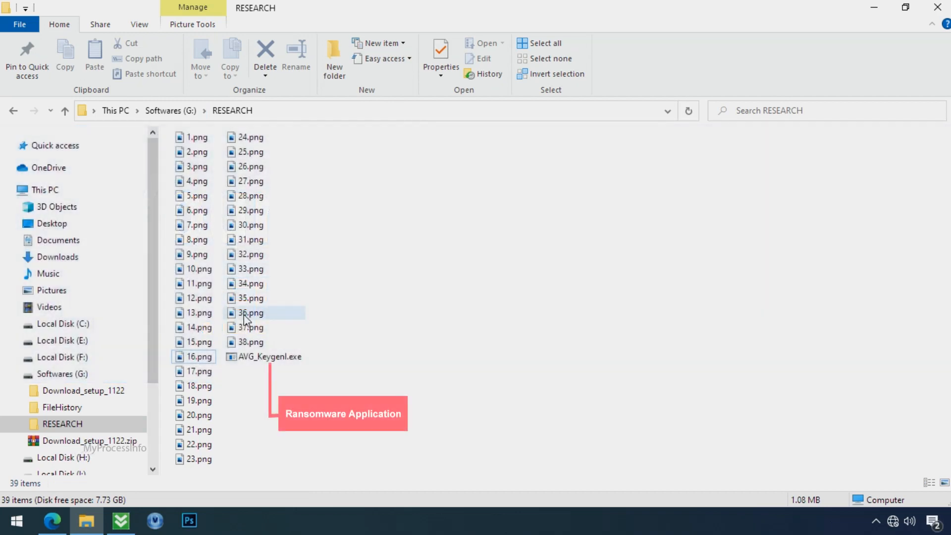
# Step: Run AVG_Keygenl.exe, then confirm the encrypted Testing IMG image can no longer be displayed
pyautogui.click(270, 356)
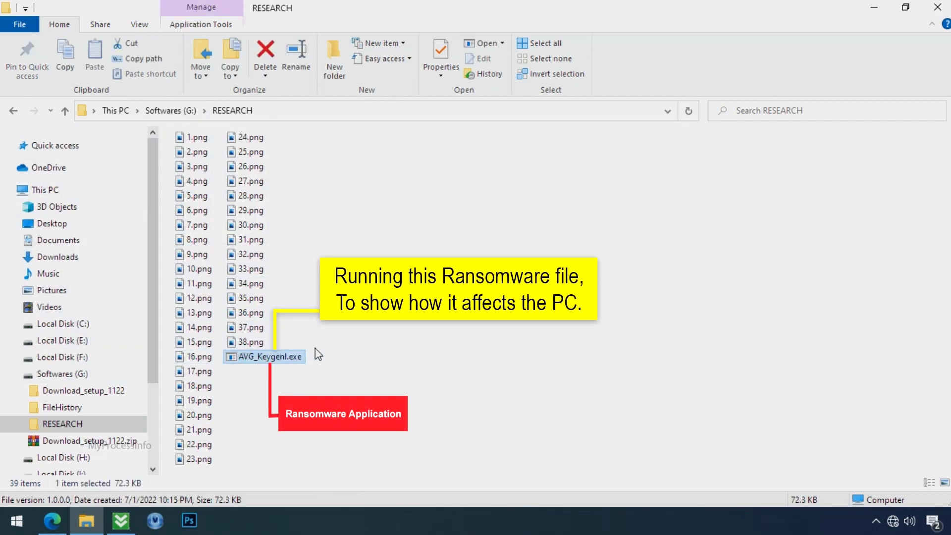
pyautogui.doubleClick(264, 356)
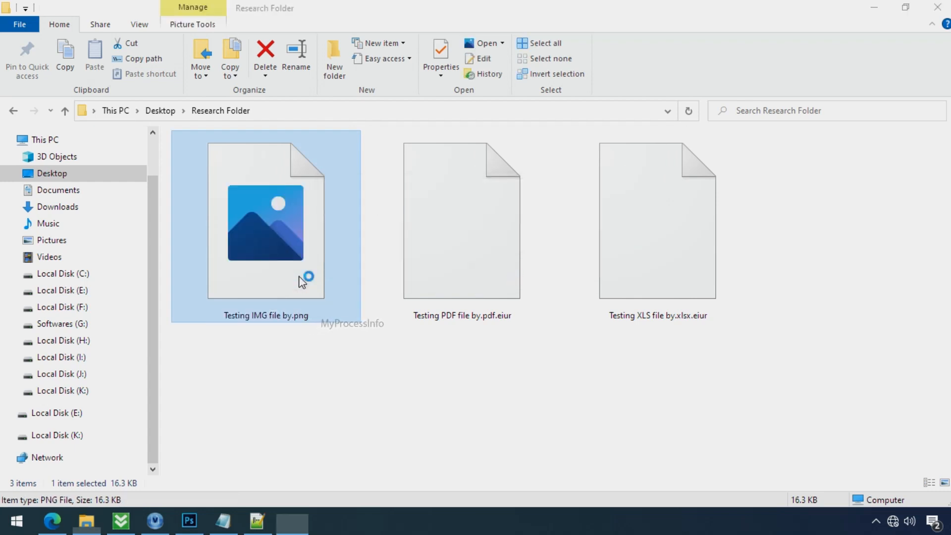
pyautogui.doubleClick(265, 222)
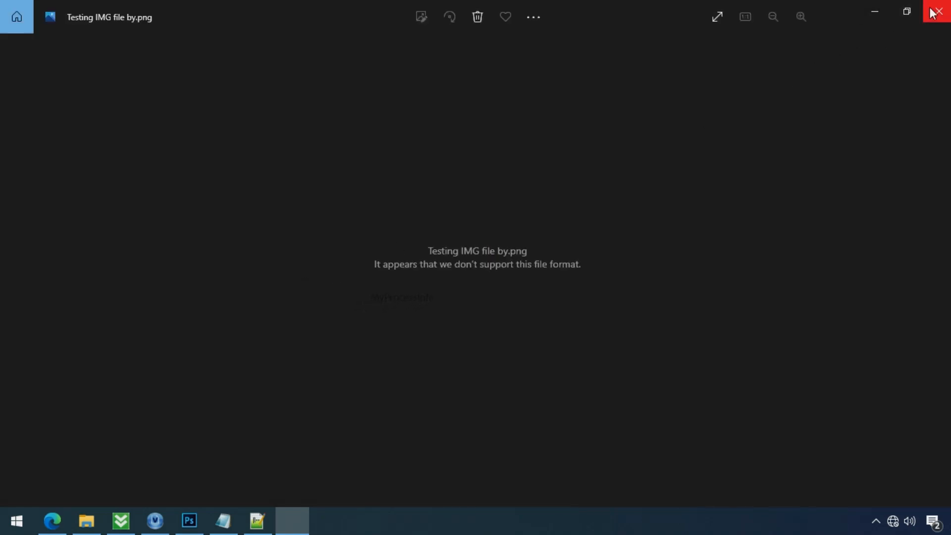
pyautogui.click(935, 11)
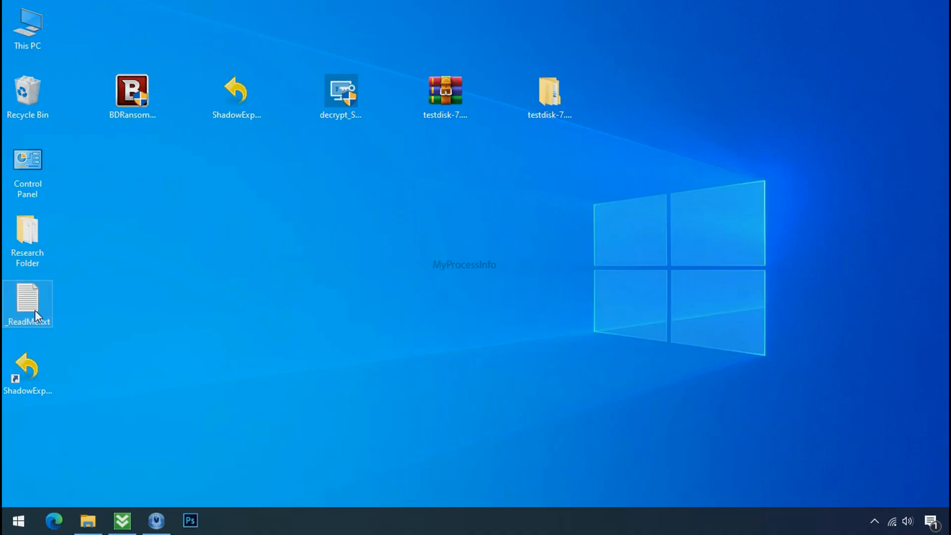
# Step: Read the _ReadMe.txt ransom note, picking out its support e-mail address and personal ID
pyautogui.doubleClick(27, 304)
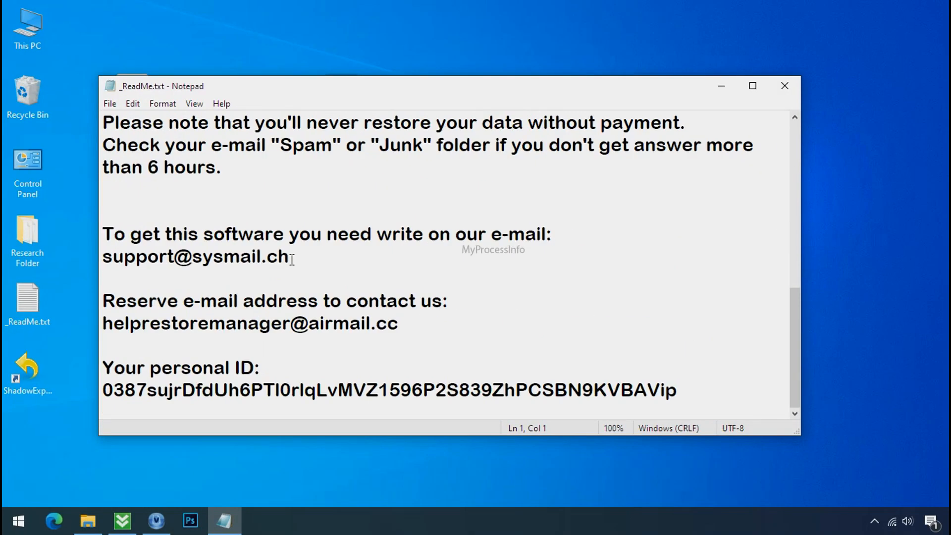
pyautogui.doubleClick(194, 256)
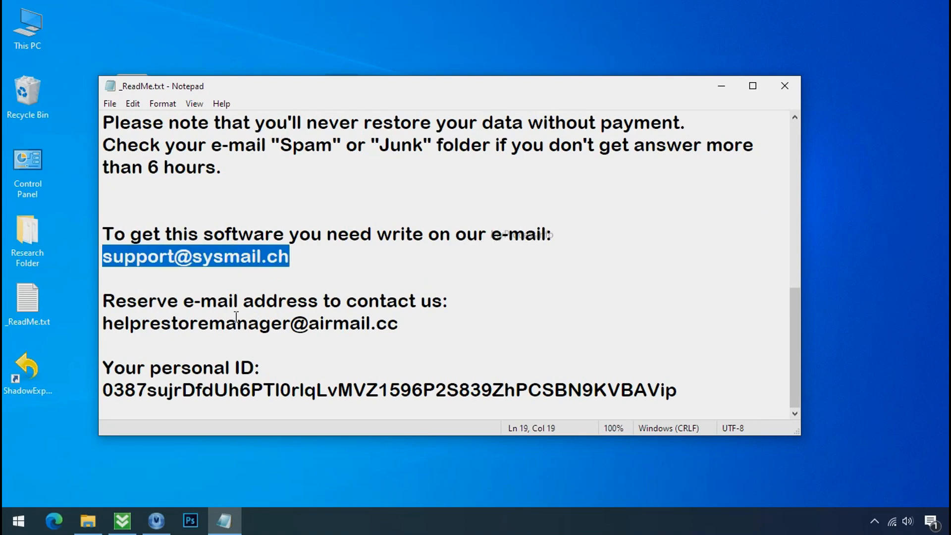
pyautogui.click(244, 390)
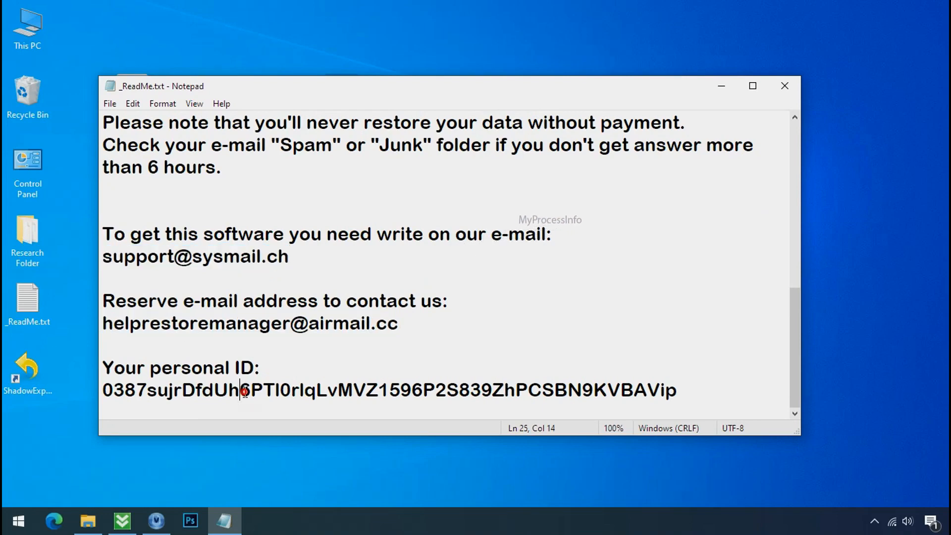
pyautogui.scroll(3)
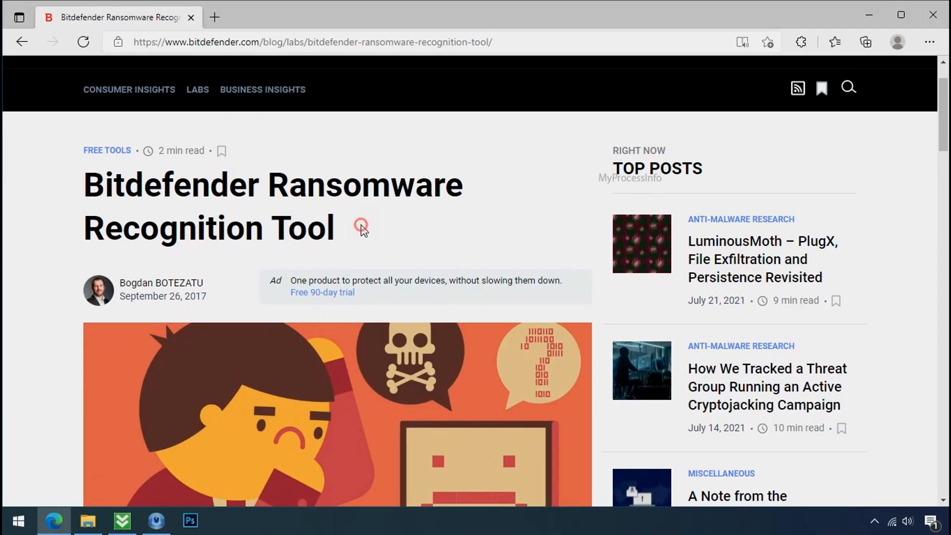
# Step: Download the Bitdefender Ransomware Recognition Tool via the blog post's download link
pyautogui.scroll(-3)
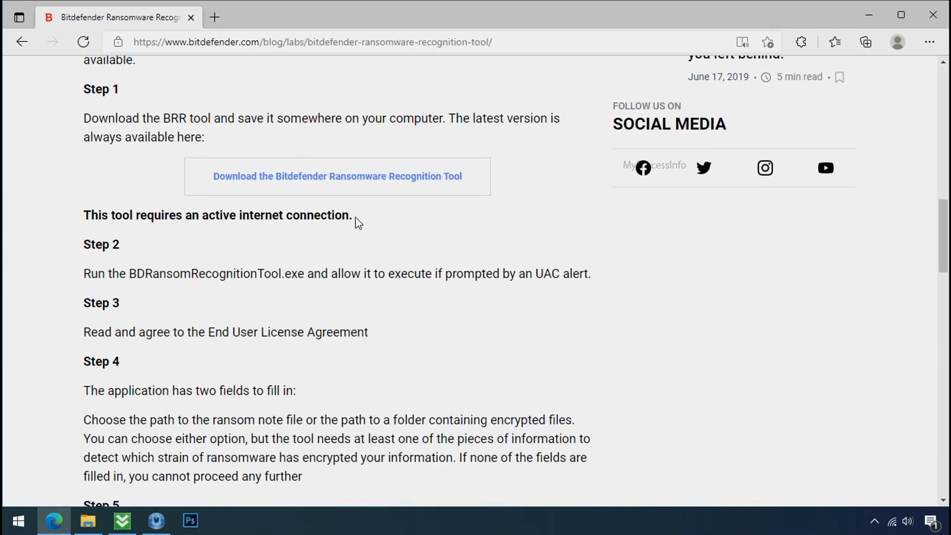
pyautogui.click(337, 176)
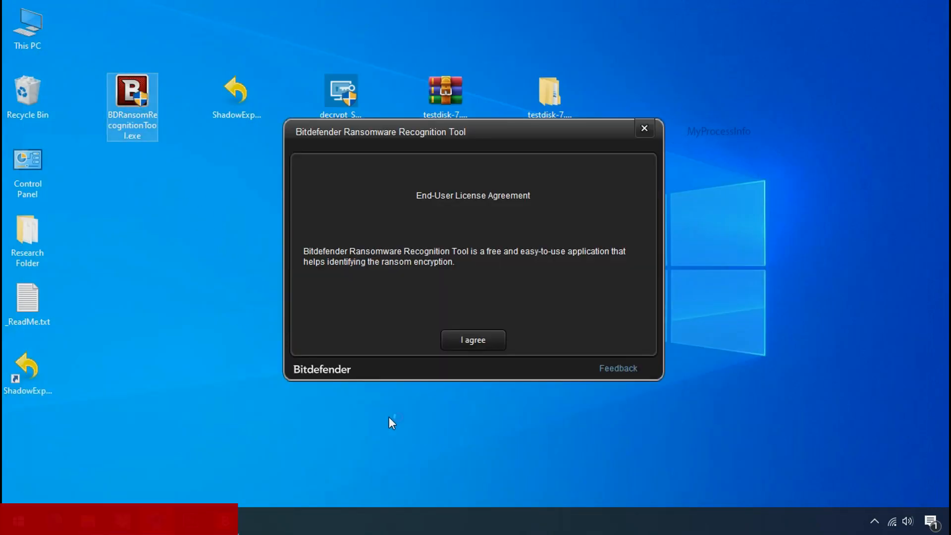
# Step: Accept the license and scan _ReadMe.txt, matching STOP and KeyPass, then close the tool
pyautogui.click(472, 340)
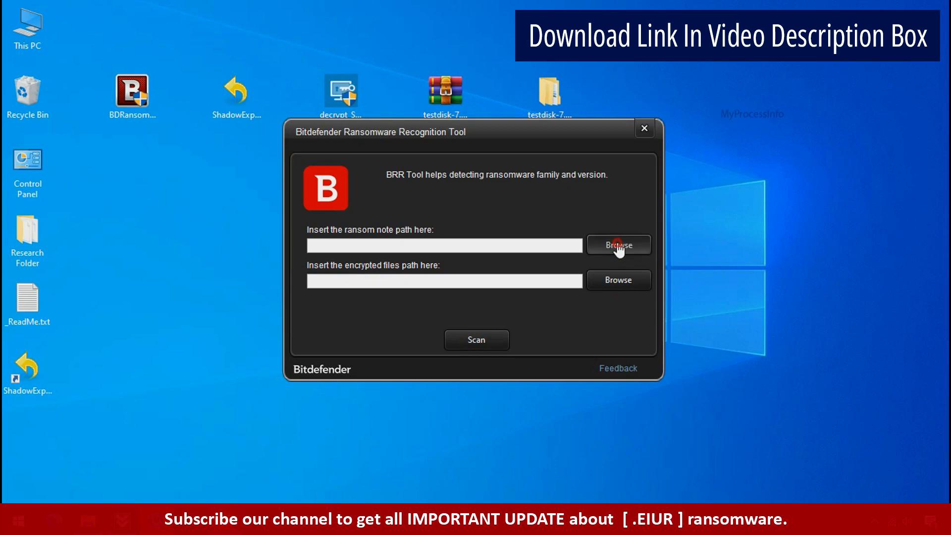
pyautogui.click(619, 246)
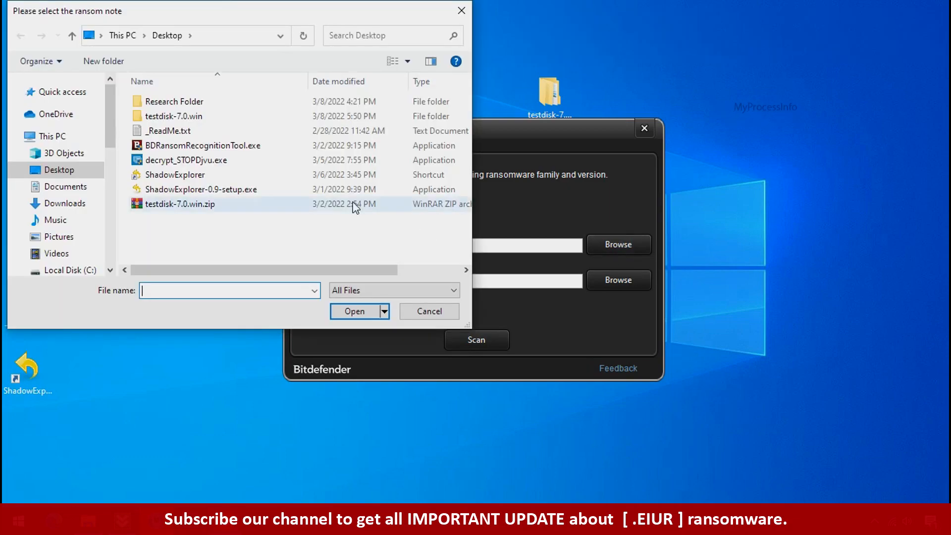
pyautogui.click(354, 311)
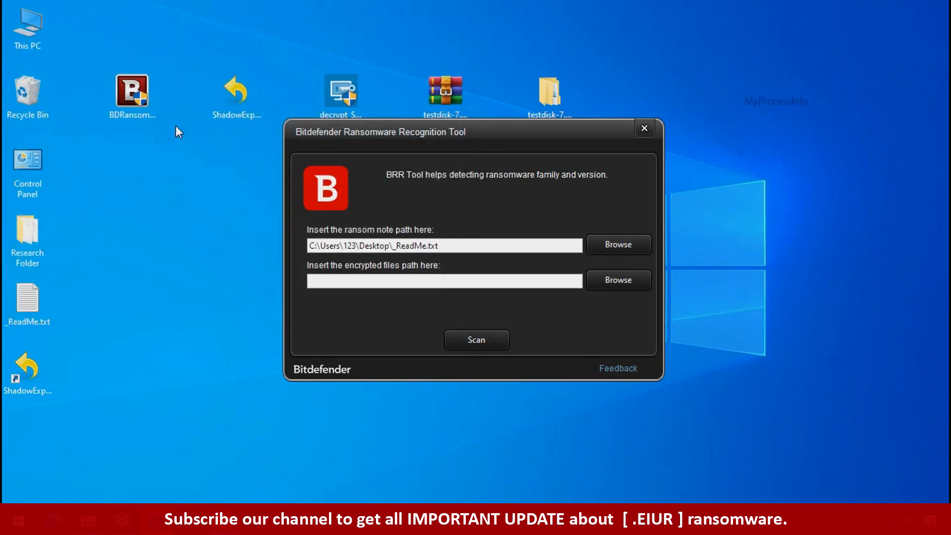
pyautogui.moveTo(476, 339)
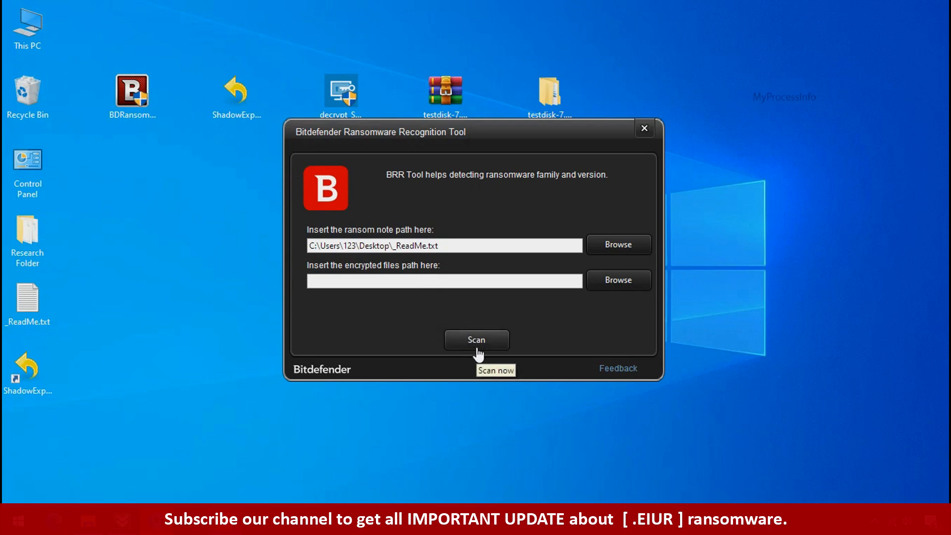
pyautogui.click(477, 338)
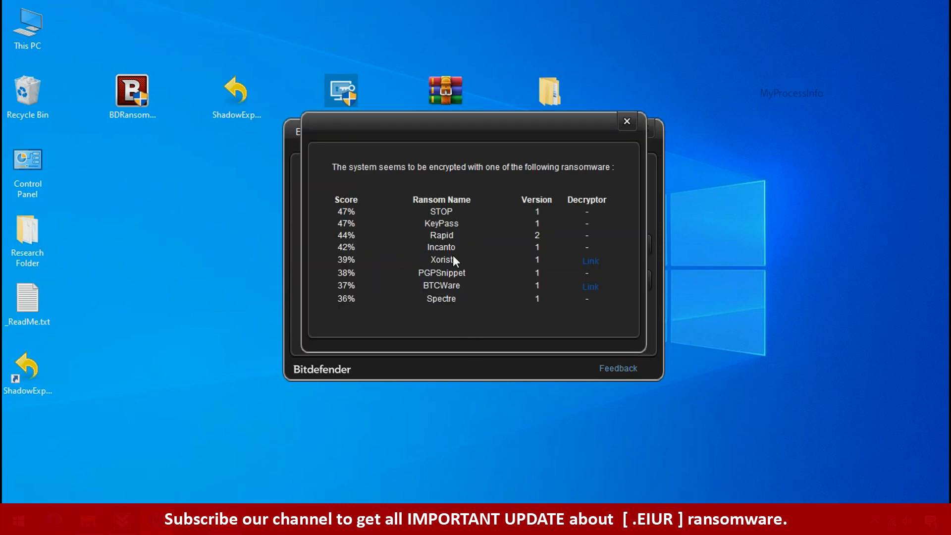
pyautogui.moveTo(441, 214)
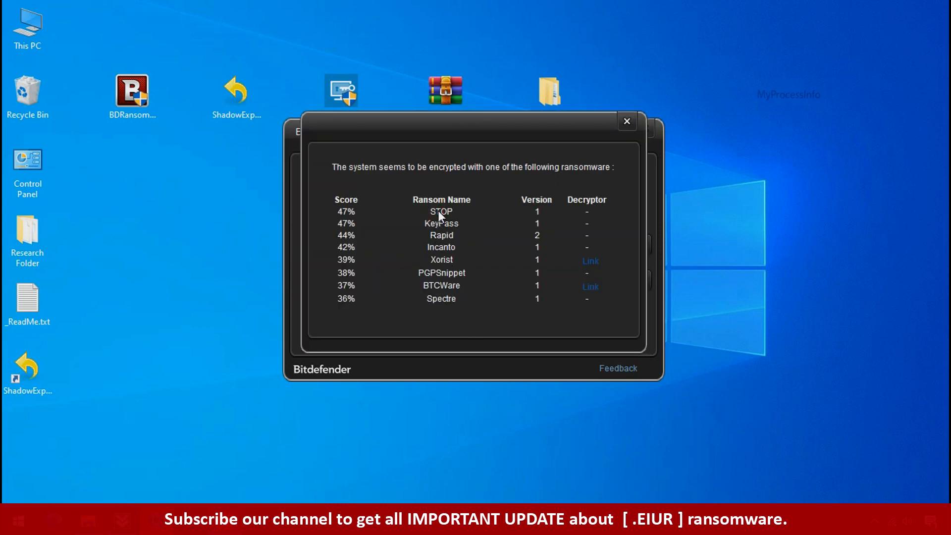
pyautogui.click(628, 122)
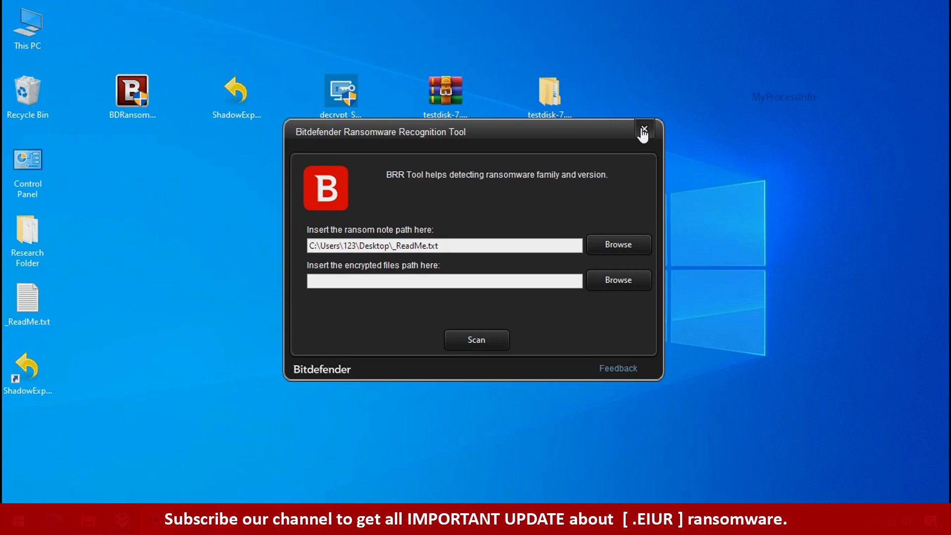
pyautogui.click(644, 130)
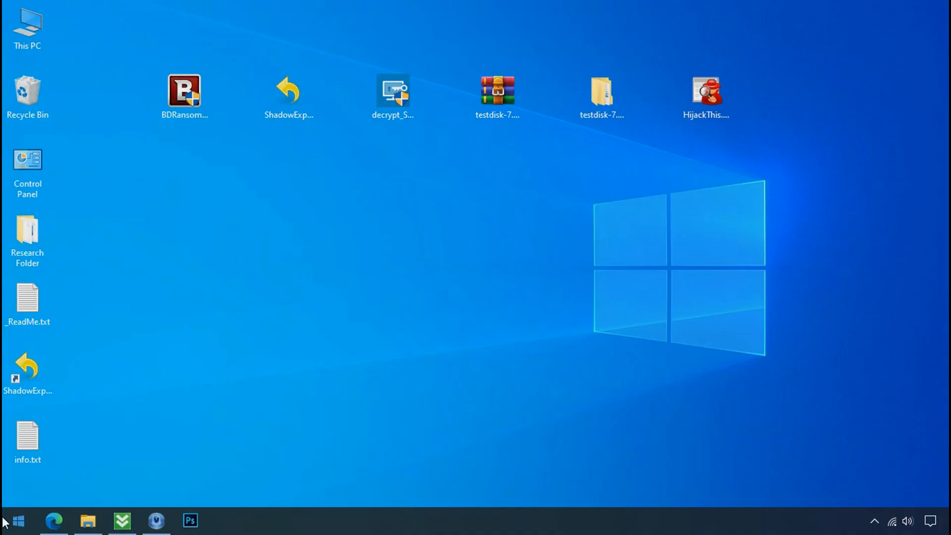
# Step: Search %LOCALAPPDATA% from the Start menu to open AppData\Local in File Explorer
pyautogui.click(12, 521)
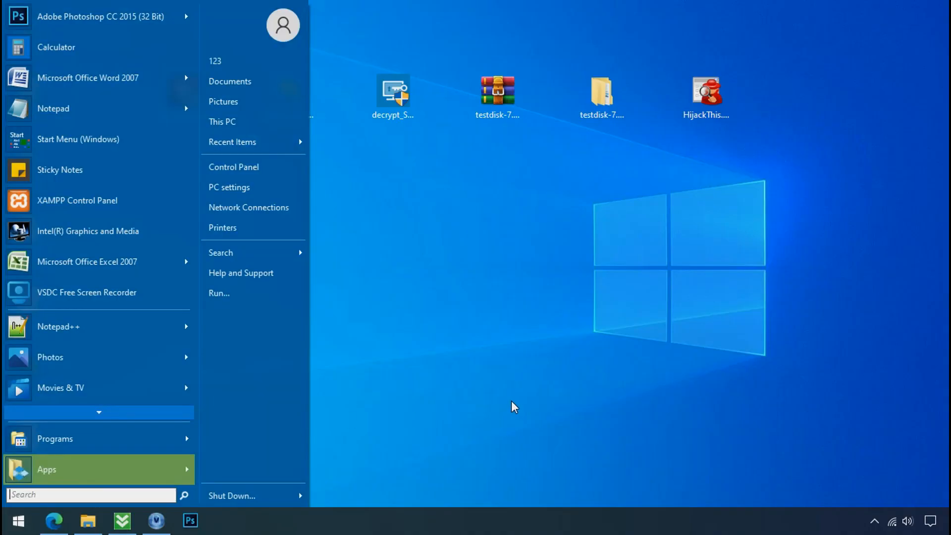
pyautogui.write('%LOCAL')
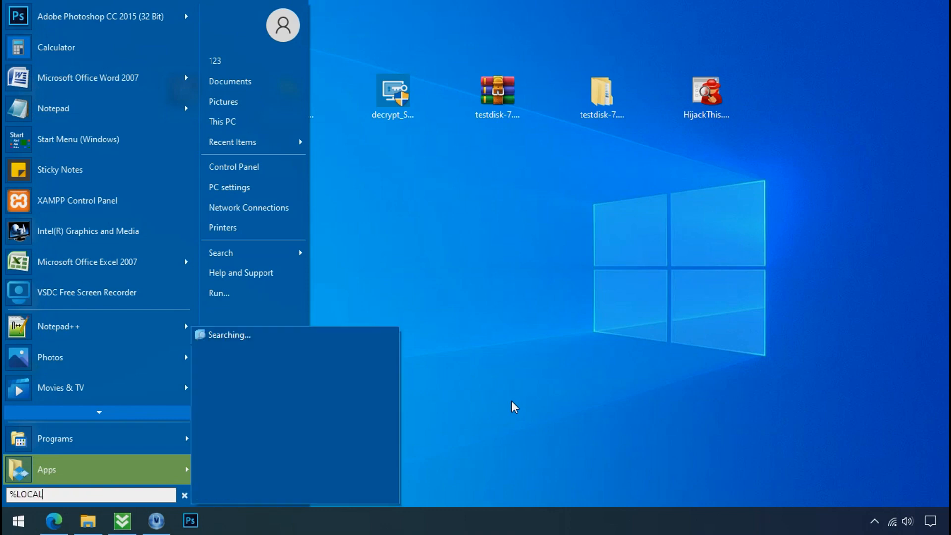
pyautogui.write('APPDATA%')
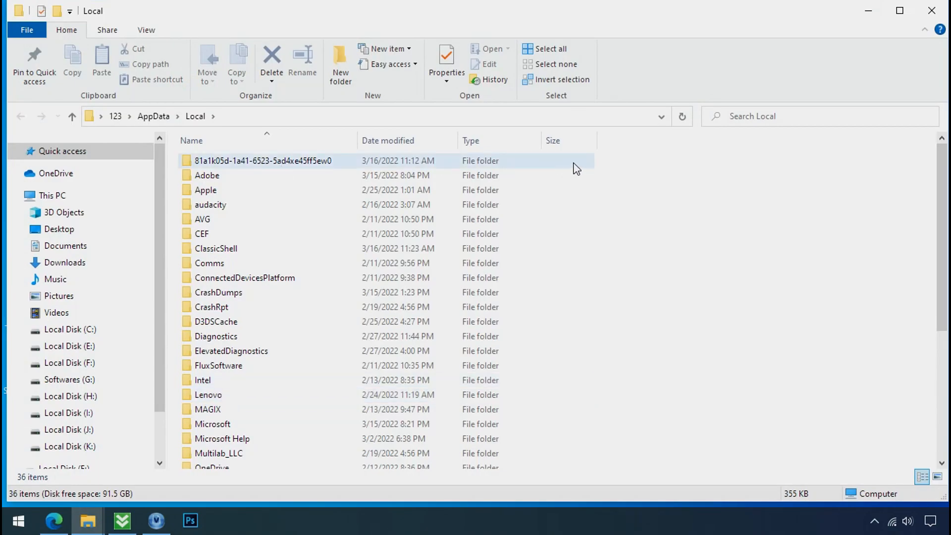
# Step: Open the random-named folder, attempt deleting D6E1.exe, cancel the access denial, and close the window
pyautogui.click(262, 160)
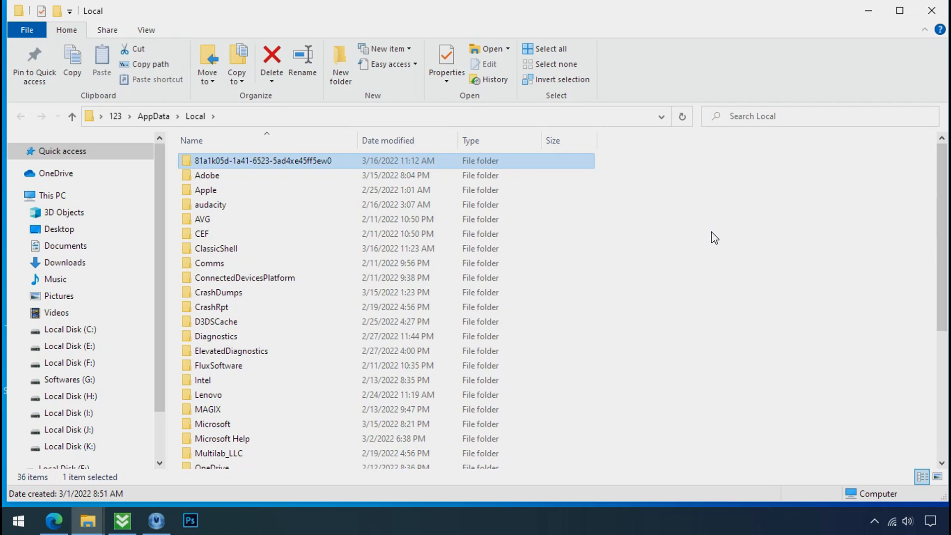
pyautogui.doubleClick(263, 160)
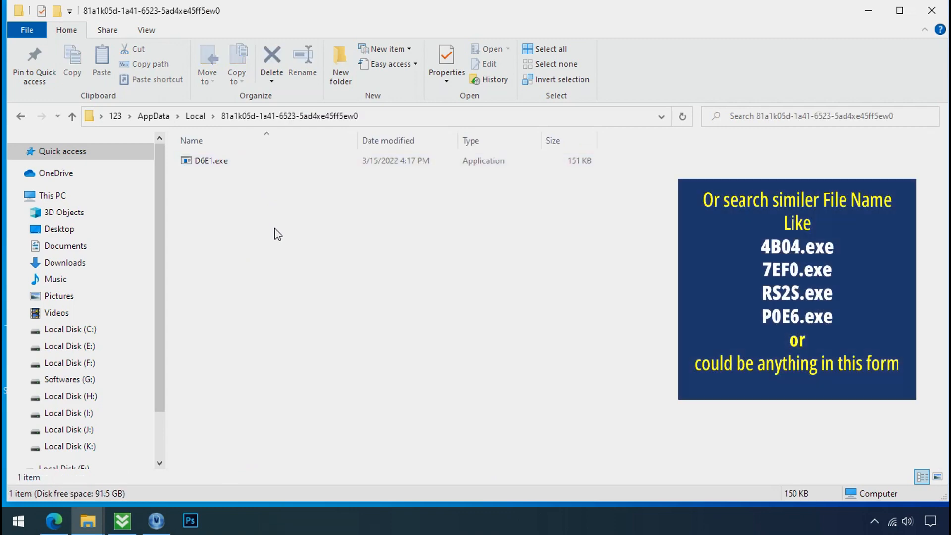
pyautogui.click(211, 160)
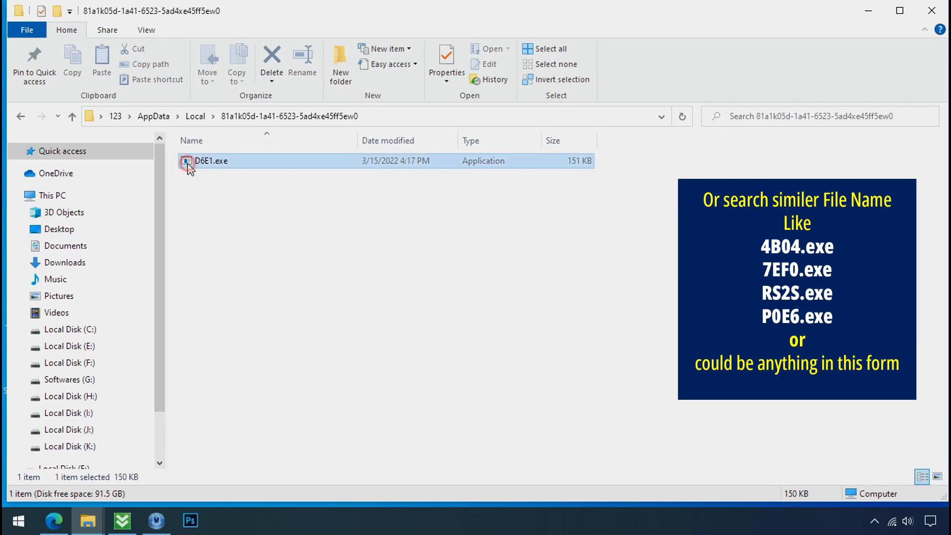
pyautogui.rightClick(206, 161)
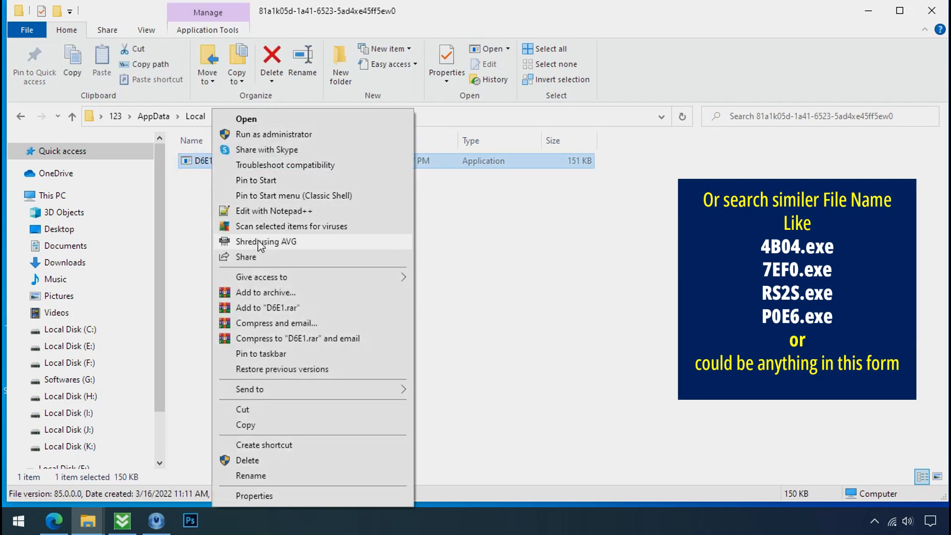
pyautogui.click(247, 460)
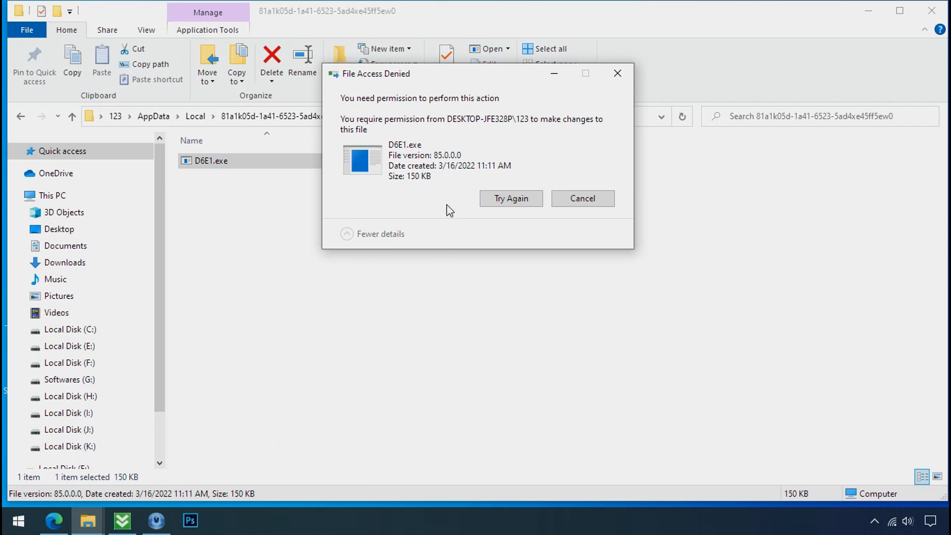
pyautogui.click(511, 198)
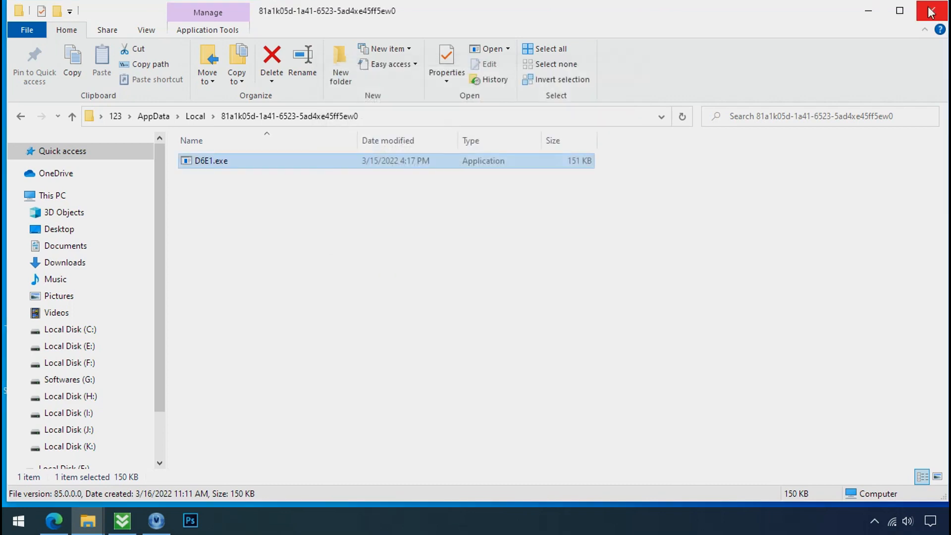
pyautogui.click(930, 11)
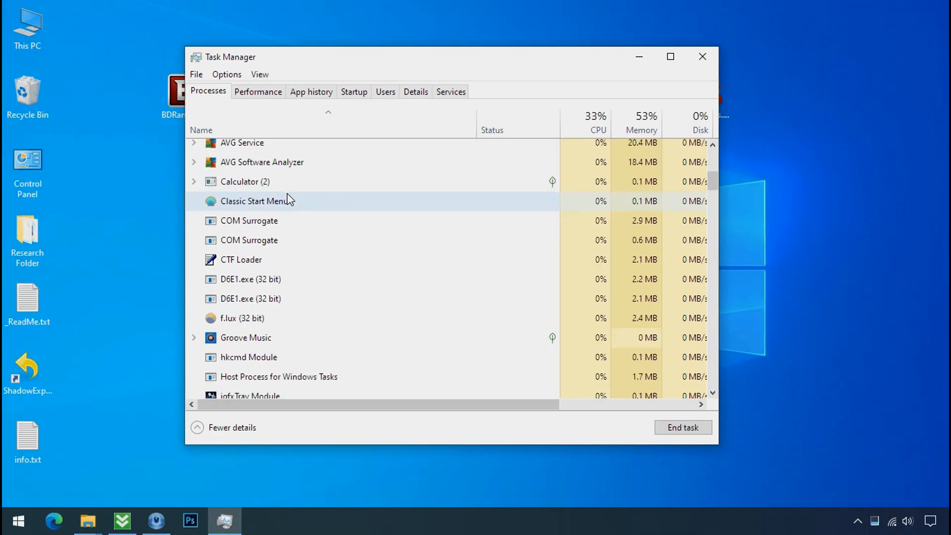
# Step: End both running D6E1.exe processes in Task Manager
pyautogui.scroll(-3)
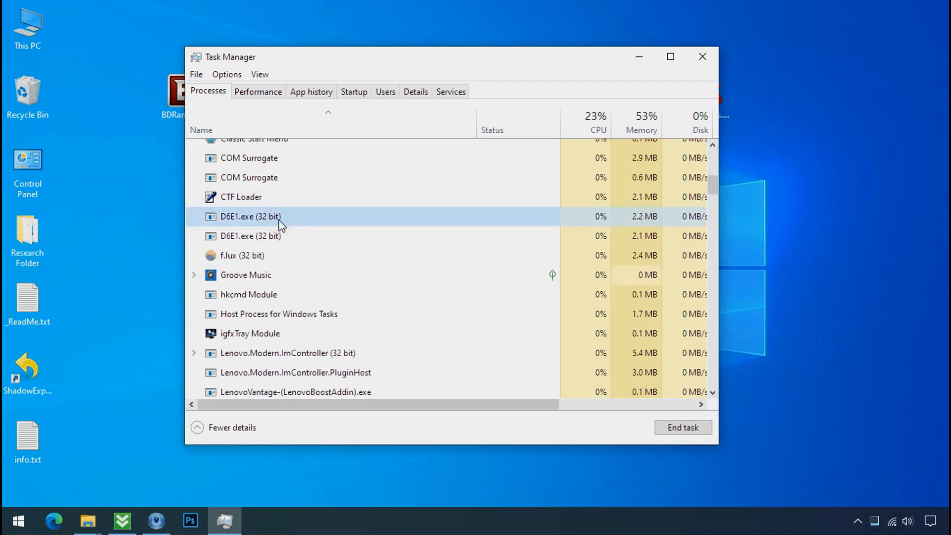
pyautogui.moveTo(332, 220)
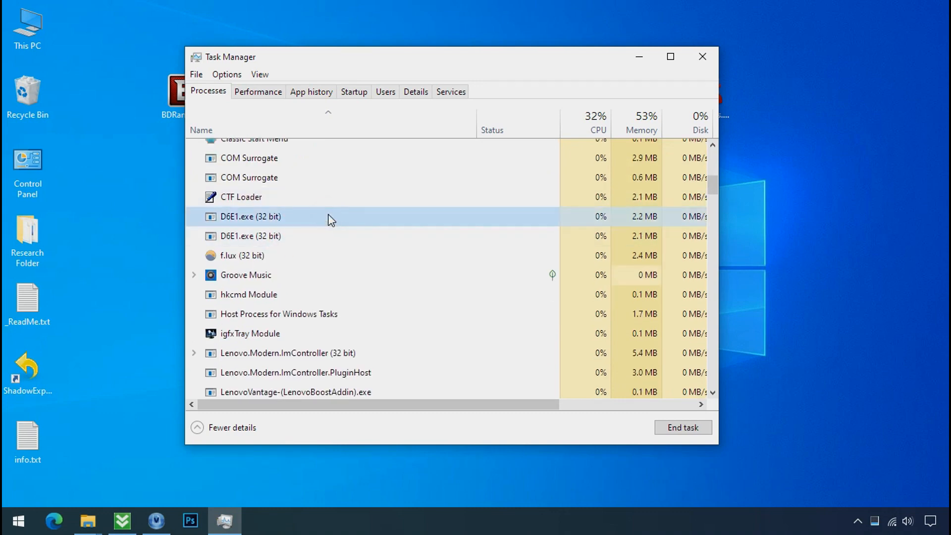
pyautogui.click(251, 235)
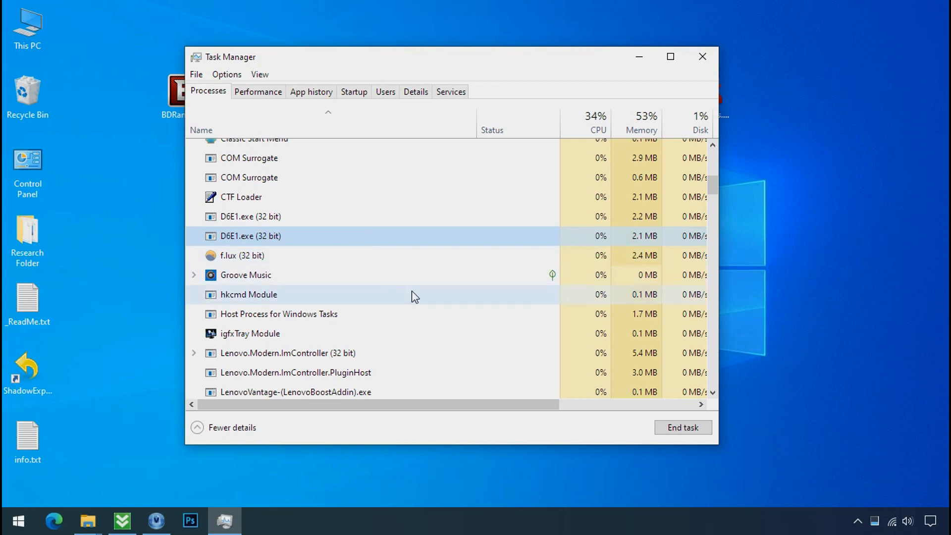
pyautogui.moveTo(391, 216)
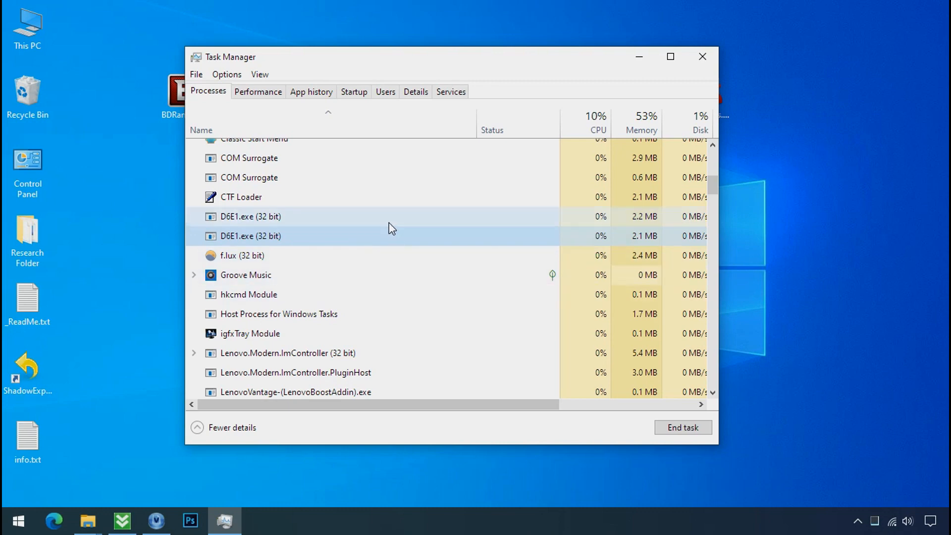
pyautogui.moveTo(348, 226)
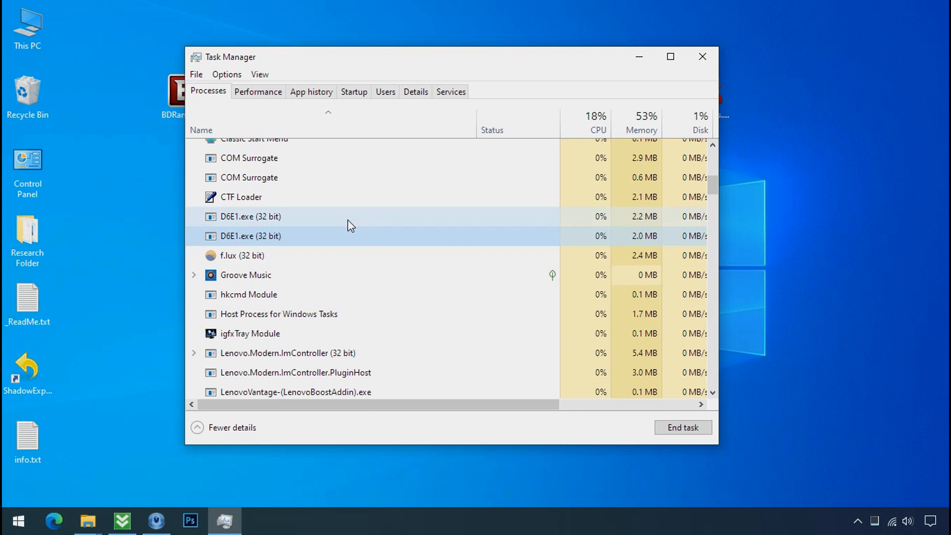
pyautogui.click(248, 217)
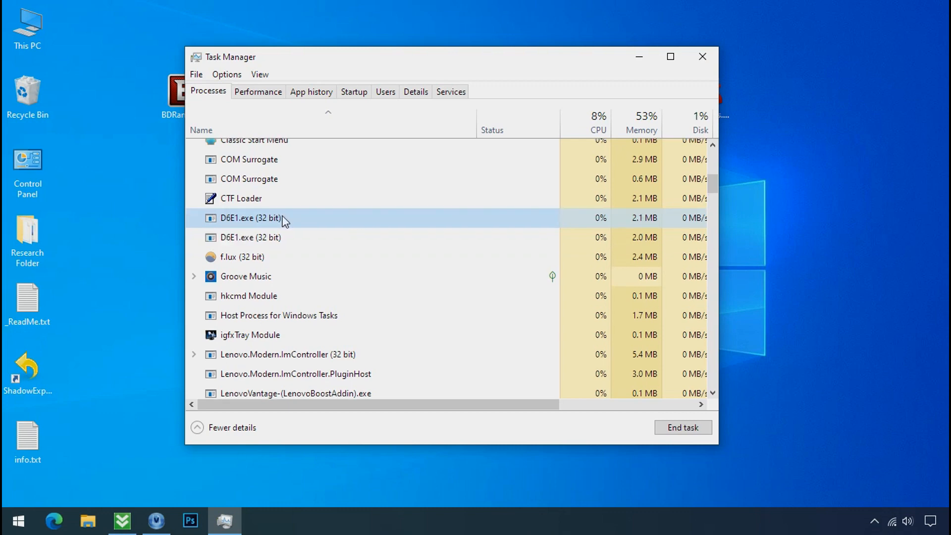
pyautogui.rightClick(245, 218)
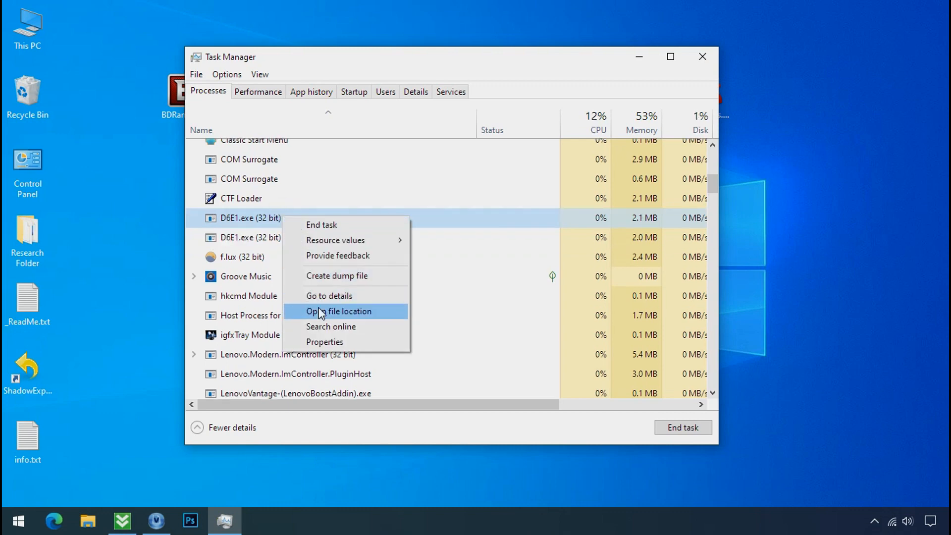
pyautogui.click(338, 311)
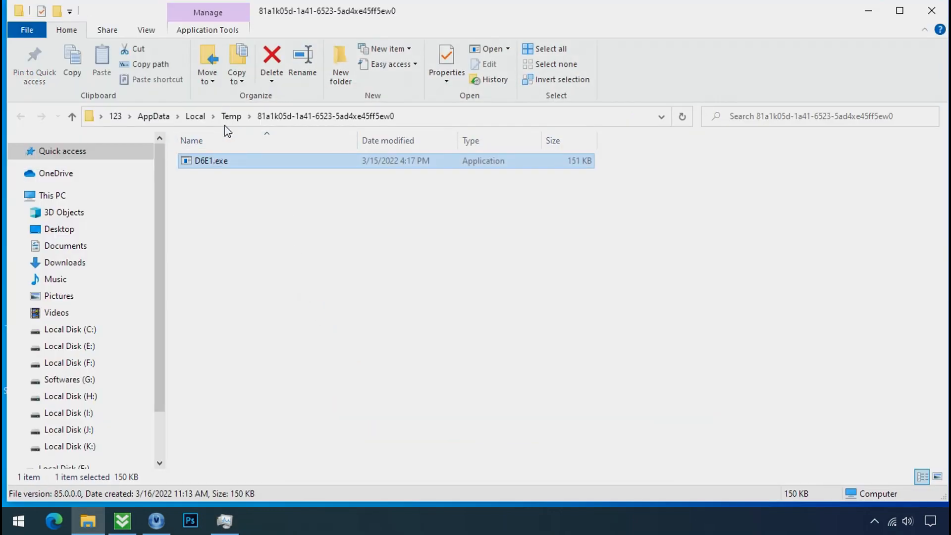
pyautogui.moveTo(610, 108)
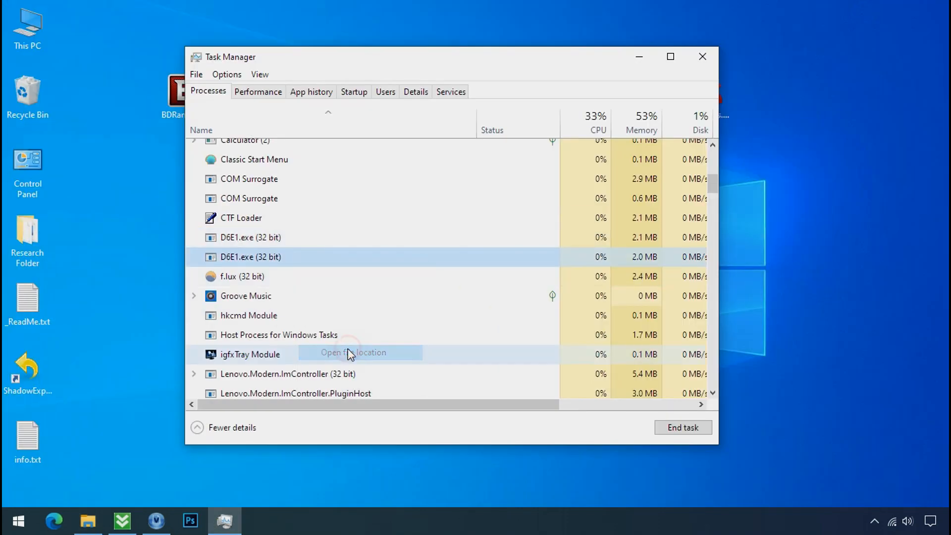
pyautogui.click(352, 353)
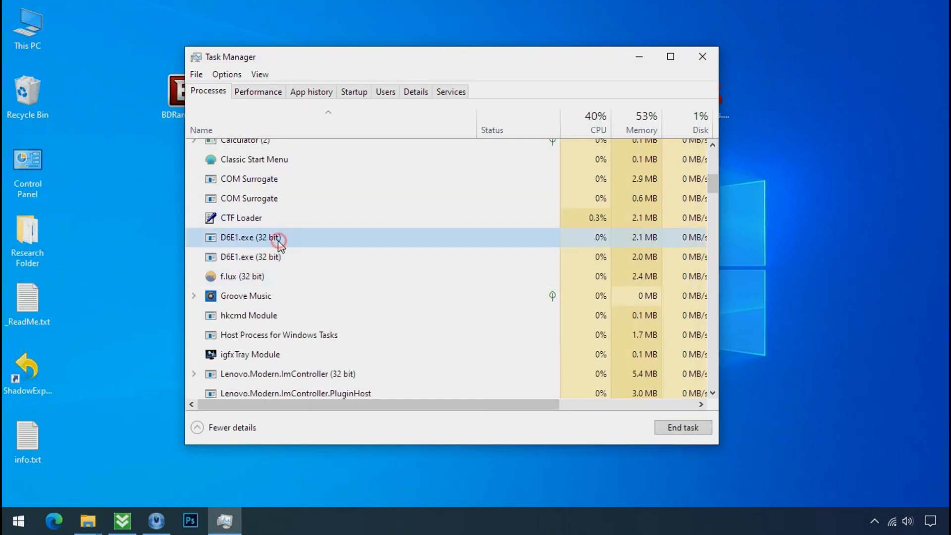
pyautogui.rightClick(248, 237)
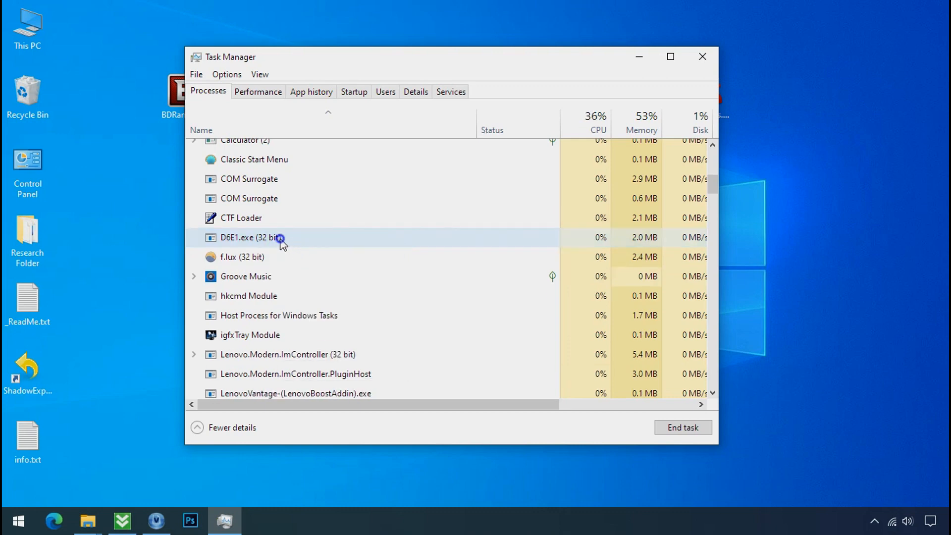
pyautogui.click(682, 426)
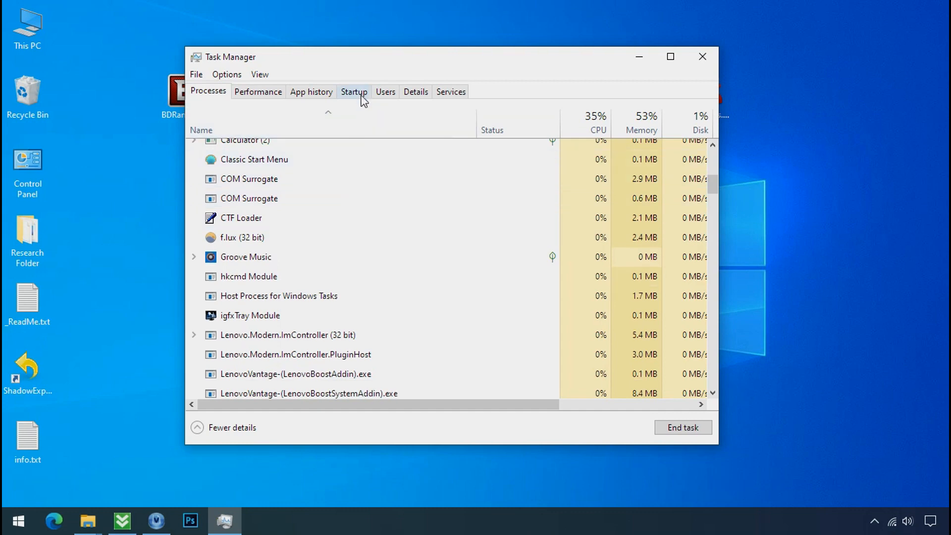
# Step: Disable the D6E1.exe startup entry
pyautogui.click(355, 92)
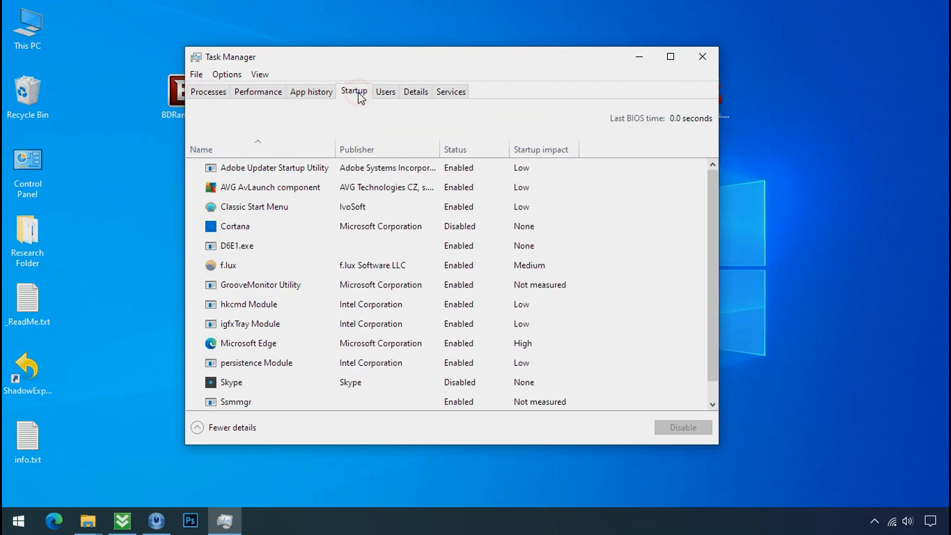
pyautogui.click(261, 245)
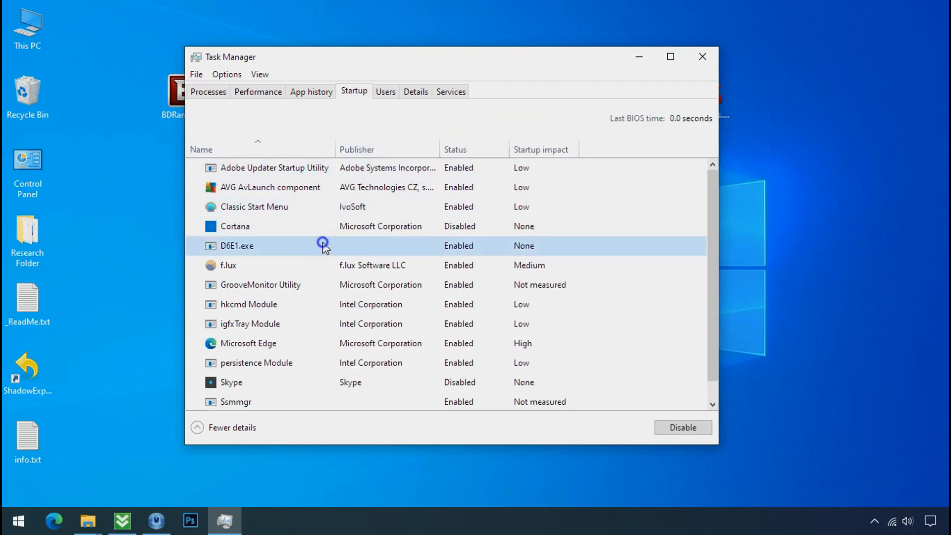
pyautogui.click(681, 427)
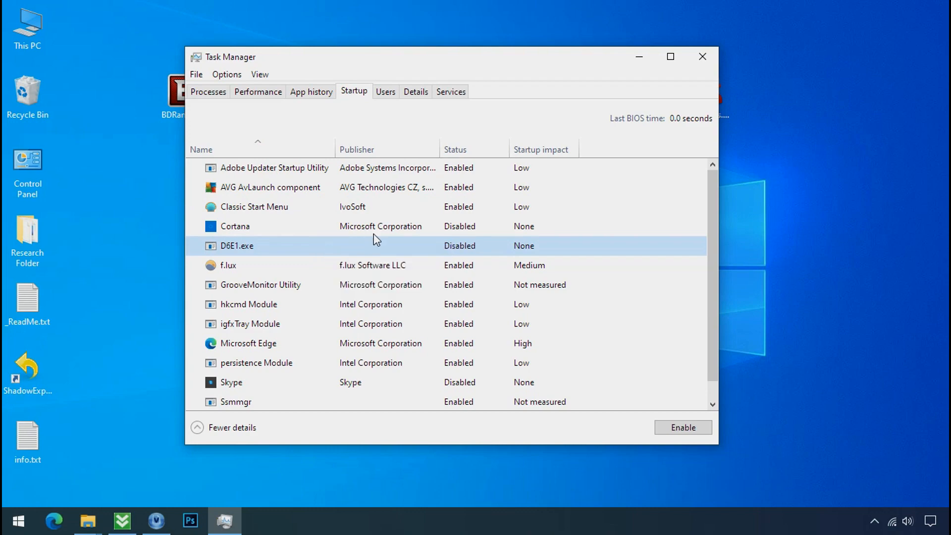
# Step: Close Task Manager, reopen D6E1.exe's folder, and retry deleting it, again refused access
pyautogui.click(702, 57)
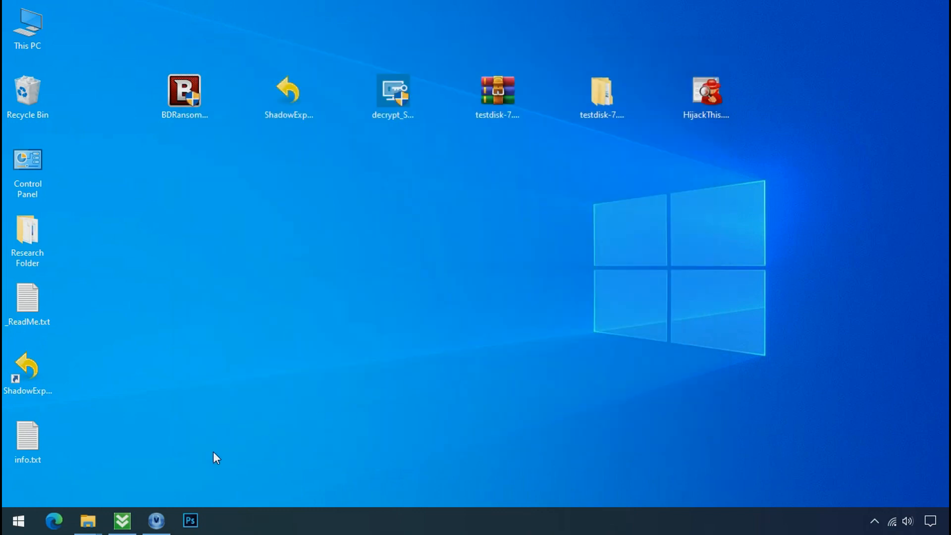
pyautogui.click(87, 520)
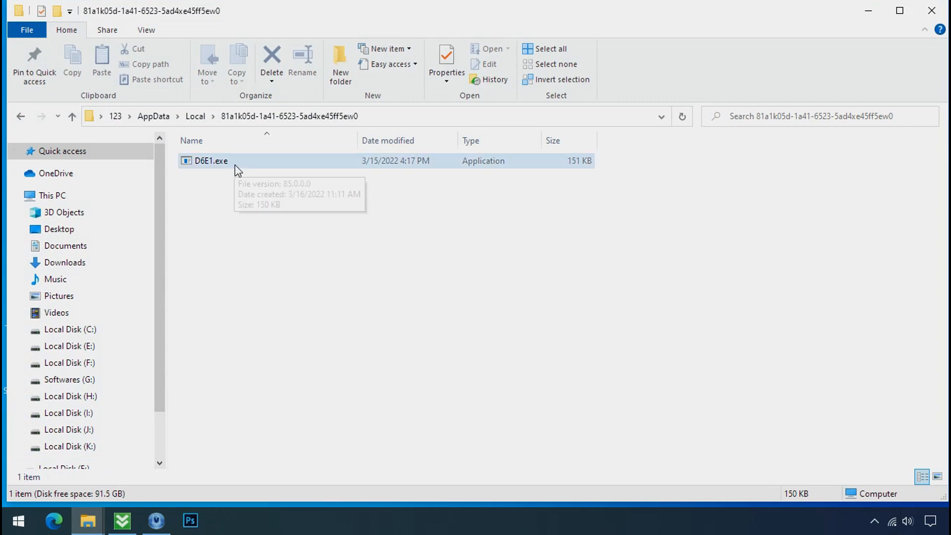
pyautogui.rightClick(210, 160)
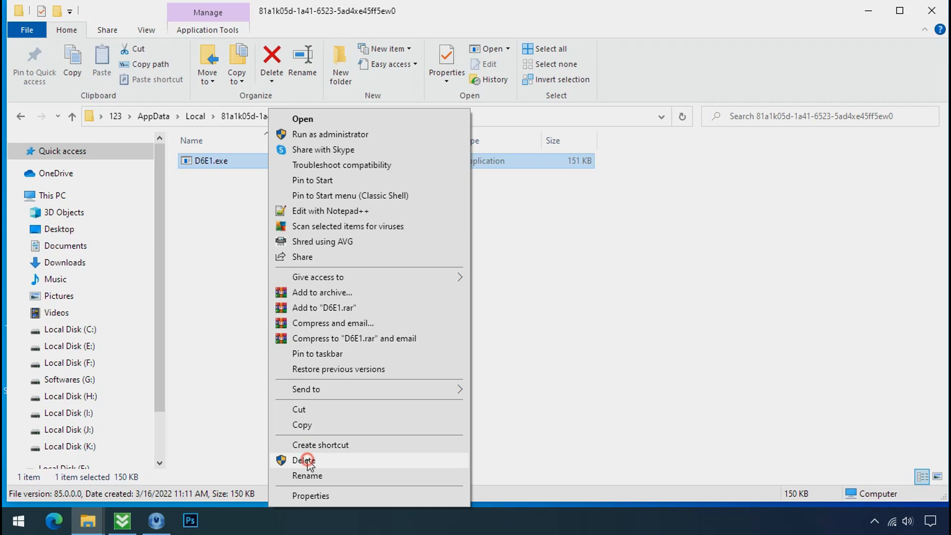
pyautogui.click(305, 460)
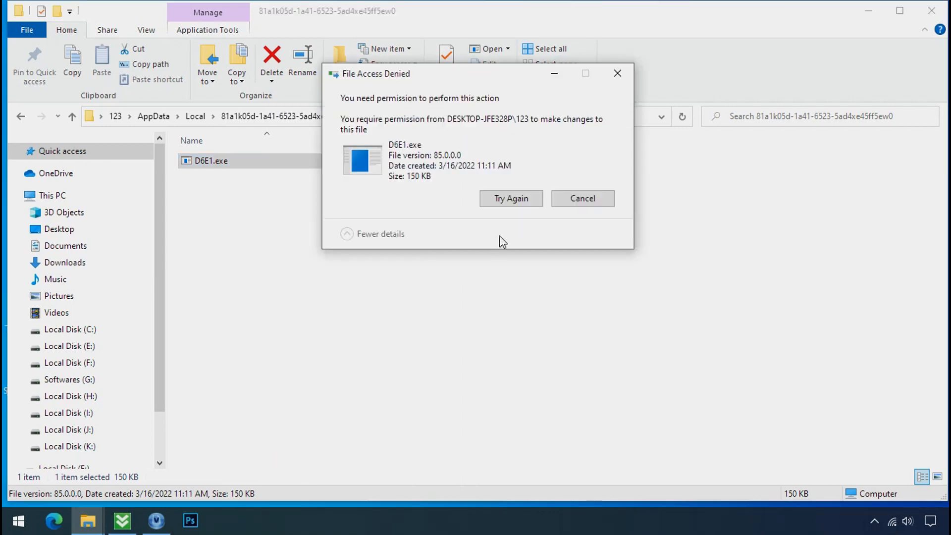
pyautogui.click(510, 198)
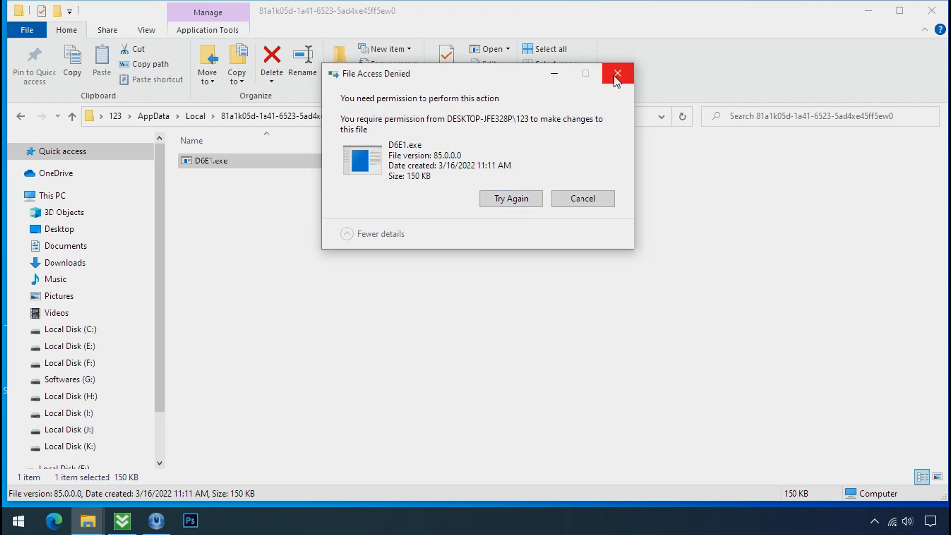
pyautogui.rightClick(211, 160)
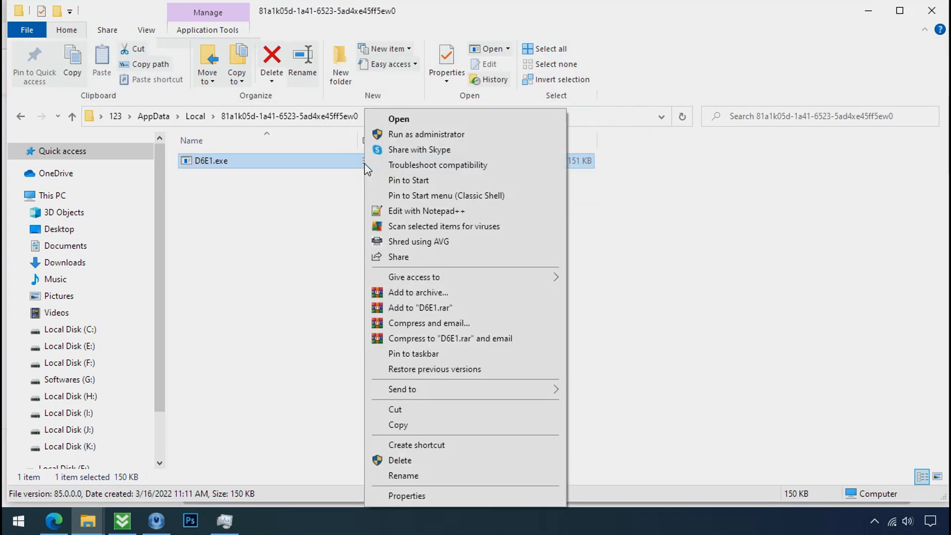
pyautogui.moveTo(416, 460)
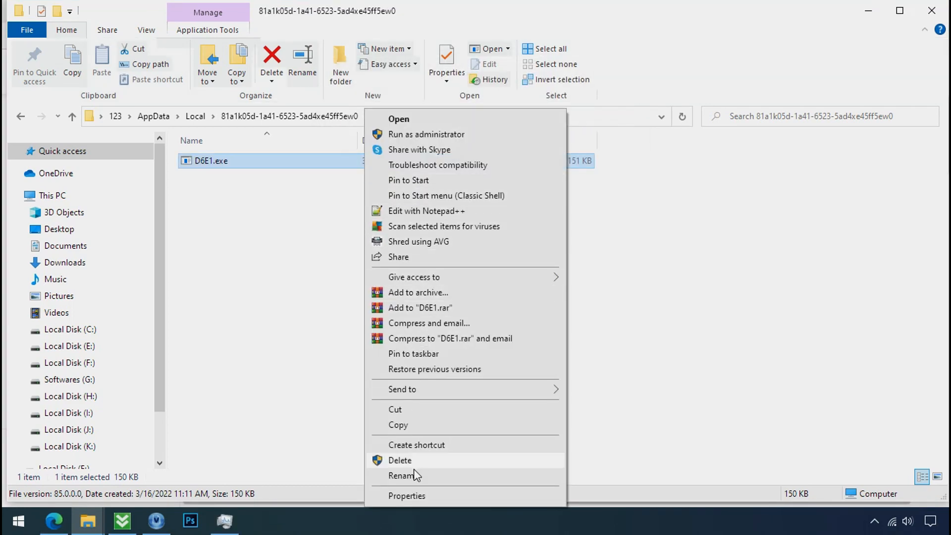
# Step: In D6E1.exe's advanced security settings, disable inheritance and remove the Everyone deny entry
pyautogui.click(406, 496)
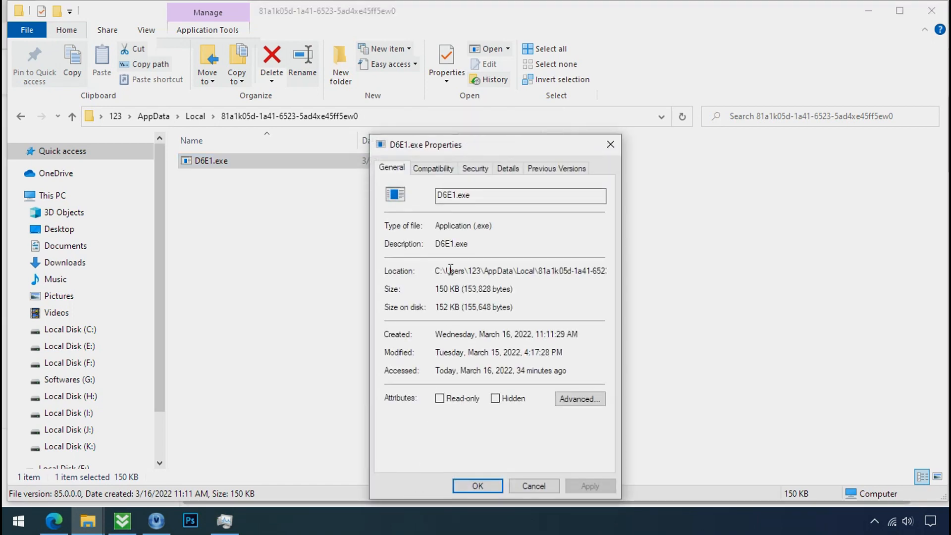
pyautogui.click(475, 168)
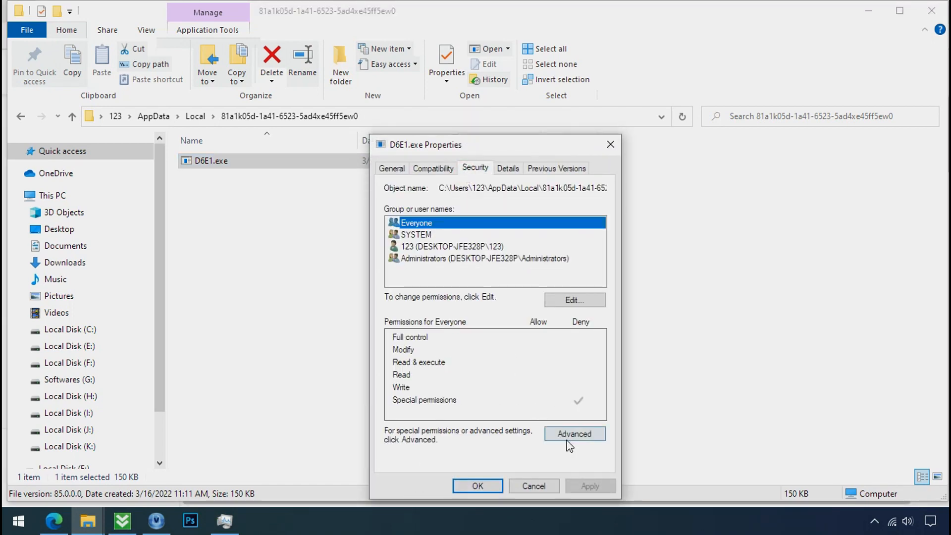
pyautogui.click(574, 434)
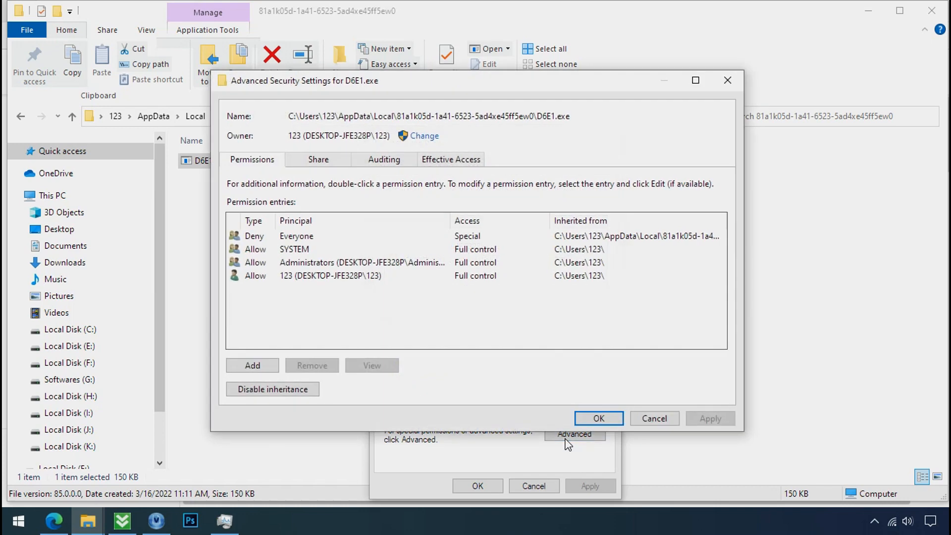
pyautogui.click(297, 236)
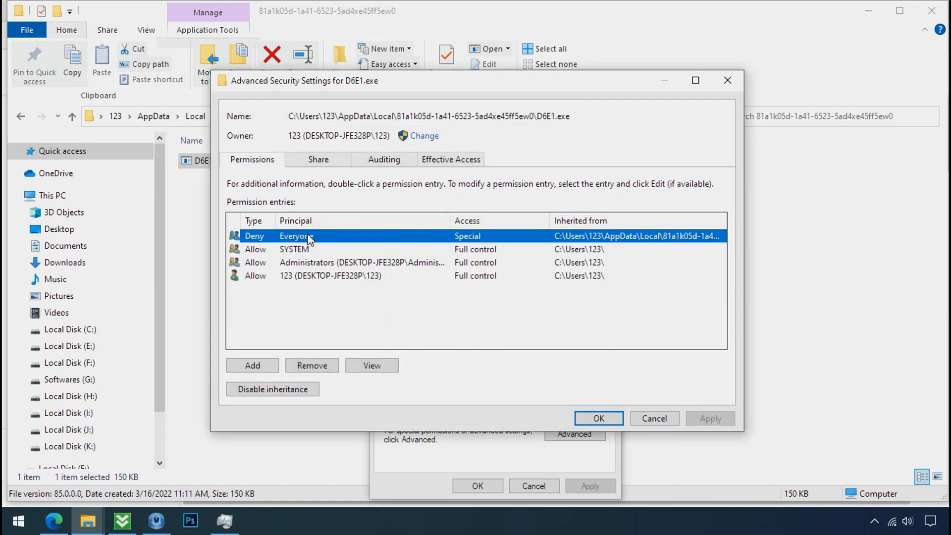
pyautogui.click(272, 389)
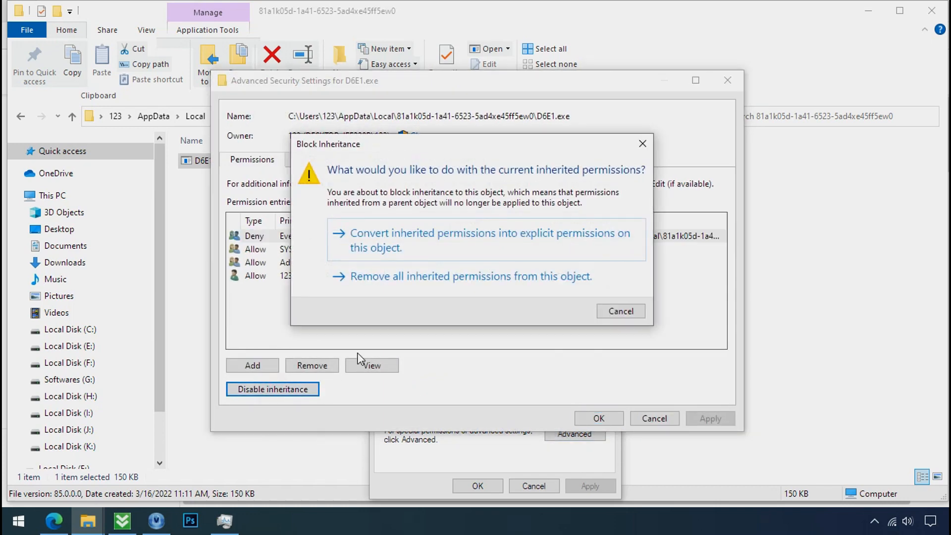
pyautogui.moveTo(427, 251)
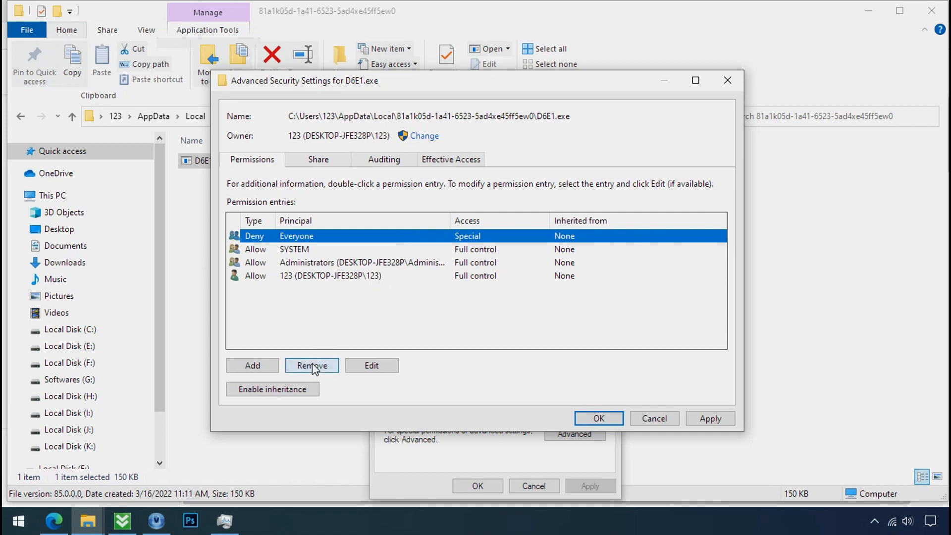
pyautogui.click(312, 365)
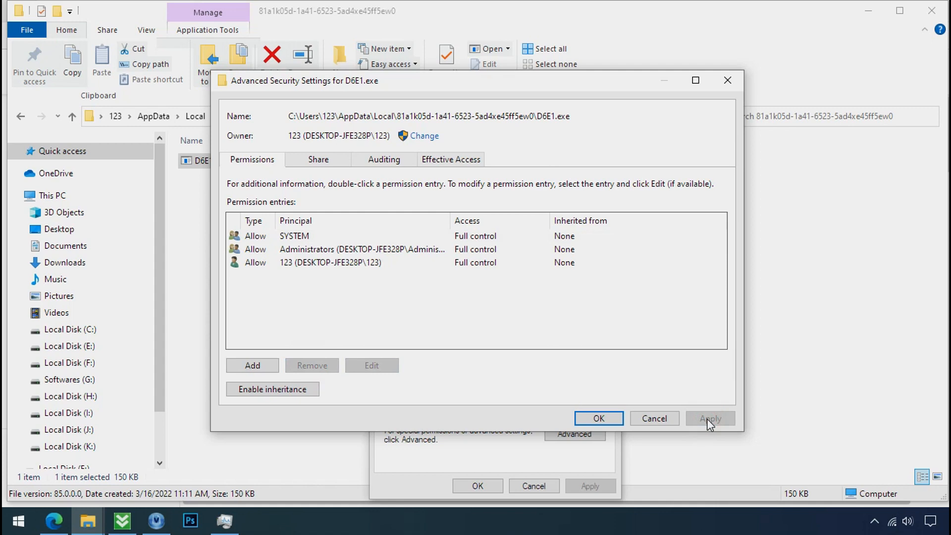
pyautogui.click(597, 418)
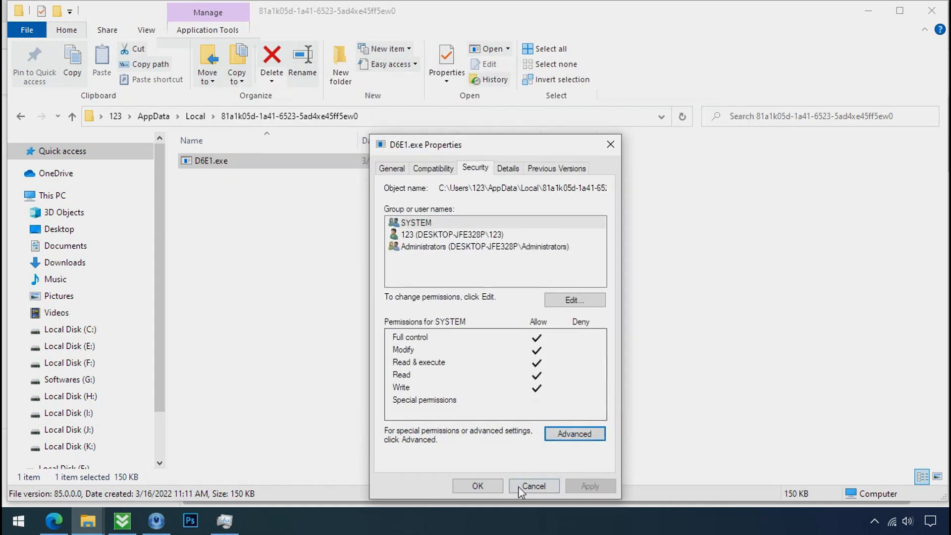
pyautogui.click(533, 486)
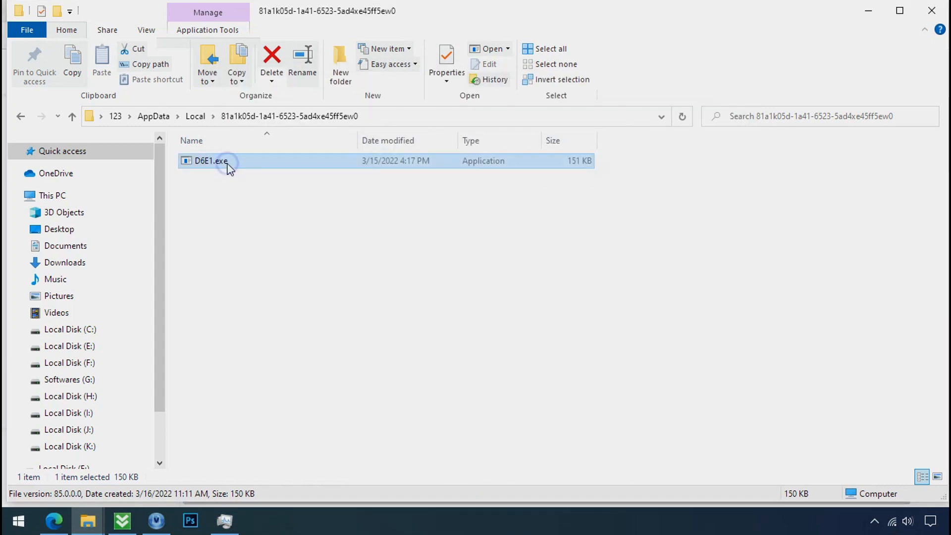
# Step: Delete D6E1.exe from the random-named AppData\Local folder and close the emptied window
pyautogui.rightClick(210, 160)
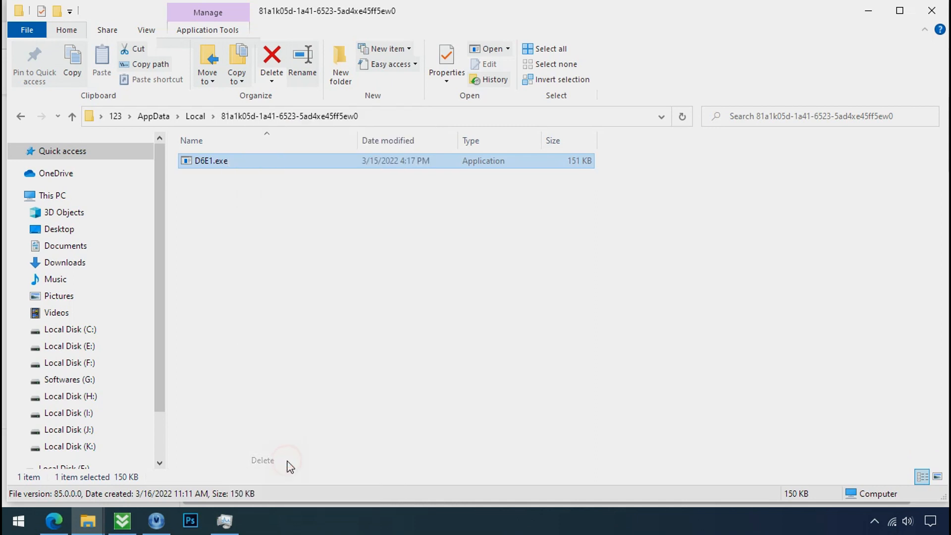
pyautogui.click(271, 62)
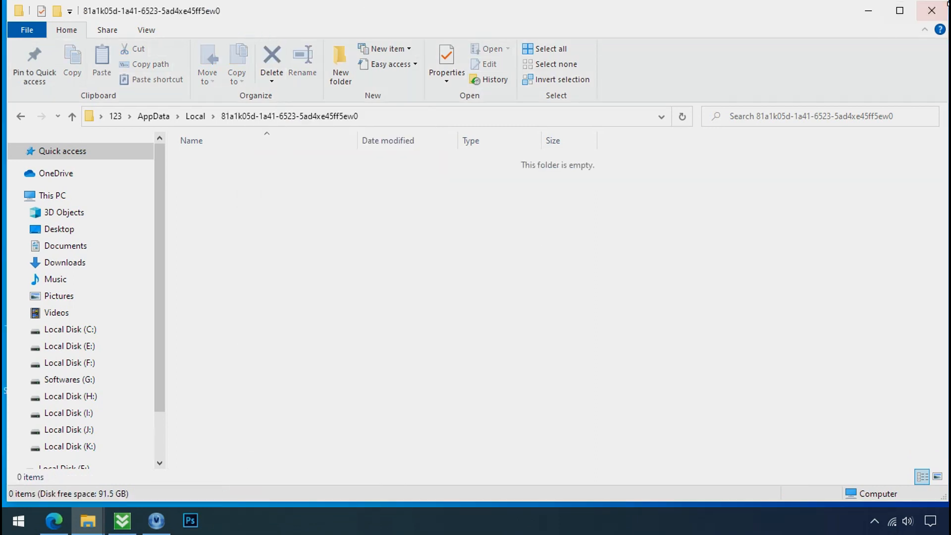
pyautogui.moveTo(935, 11)
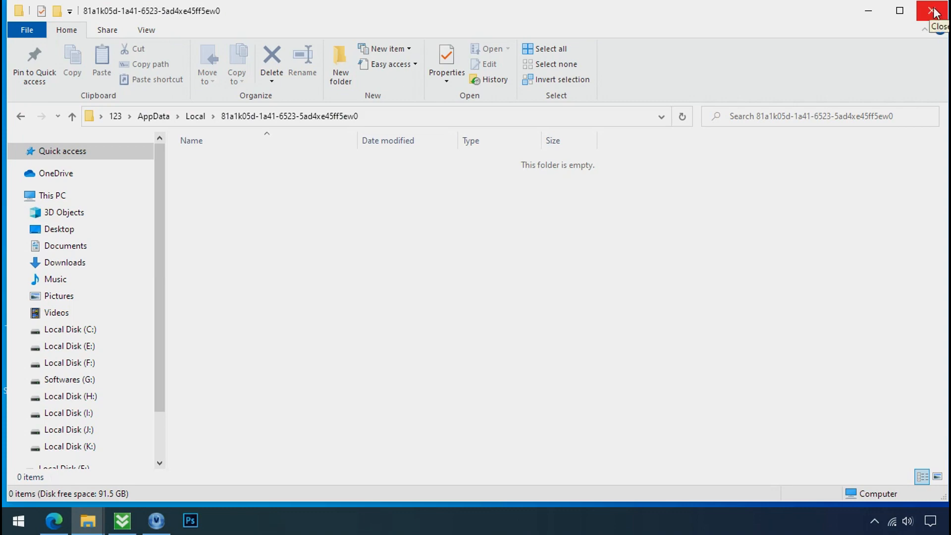
pyautogui.click(934, 10)
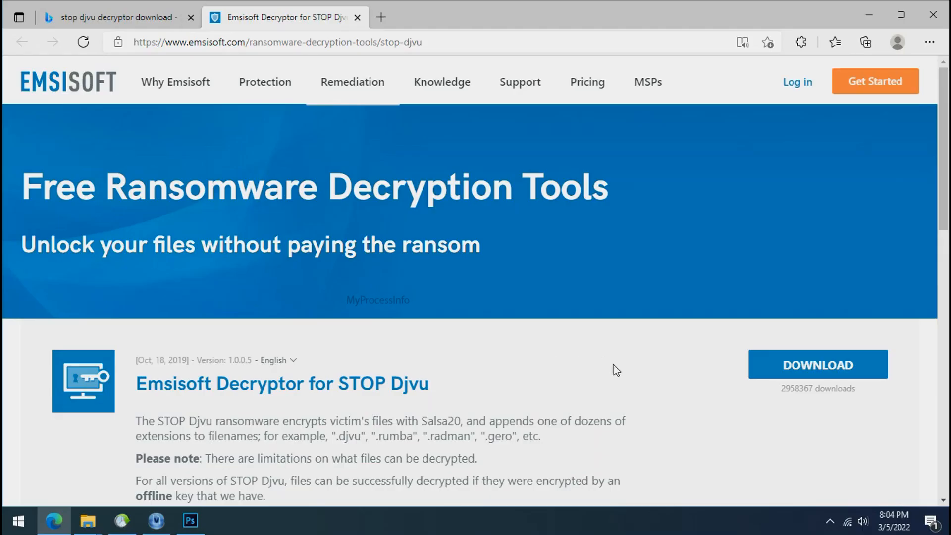
# Step: Download the Emsisoft Decryptor for STOP Djvu, then close Edge
pyautogui.scroll(-3)
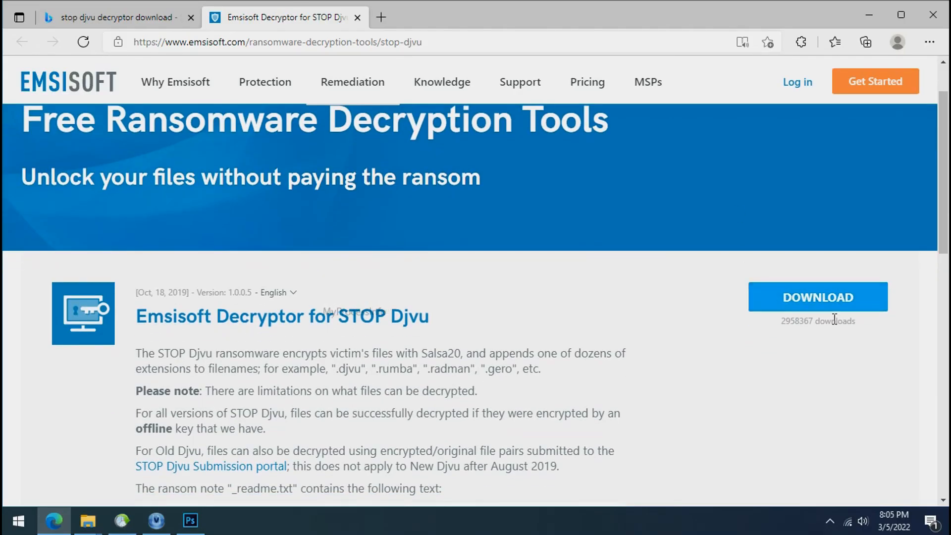
pyautogui.click(817, 297)
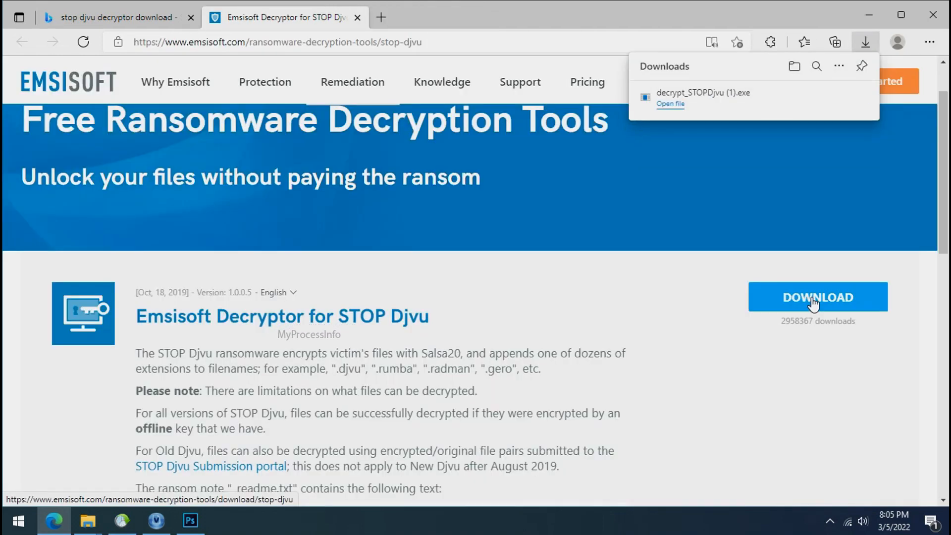
pyautogui.moveTo(932, 14)
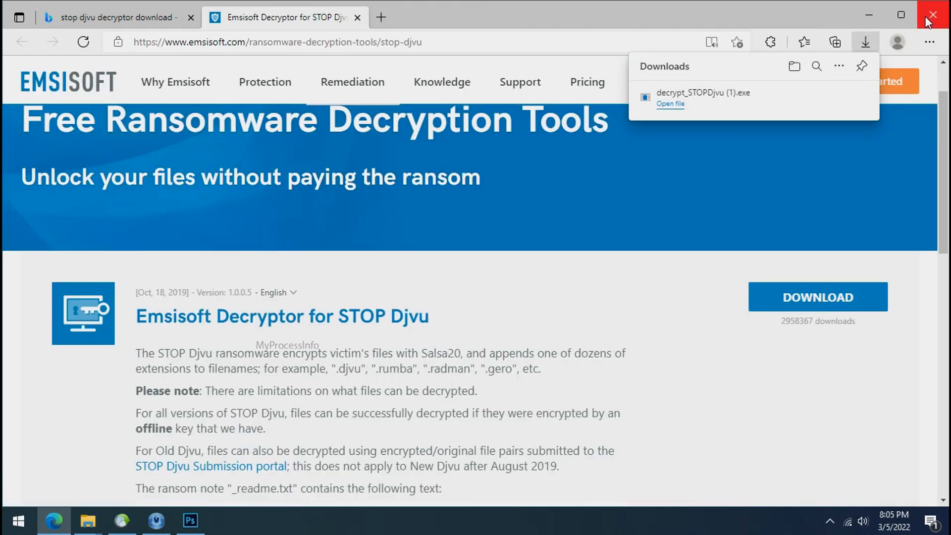
pyautogui.click(932, 14)
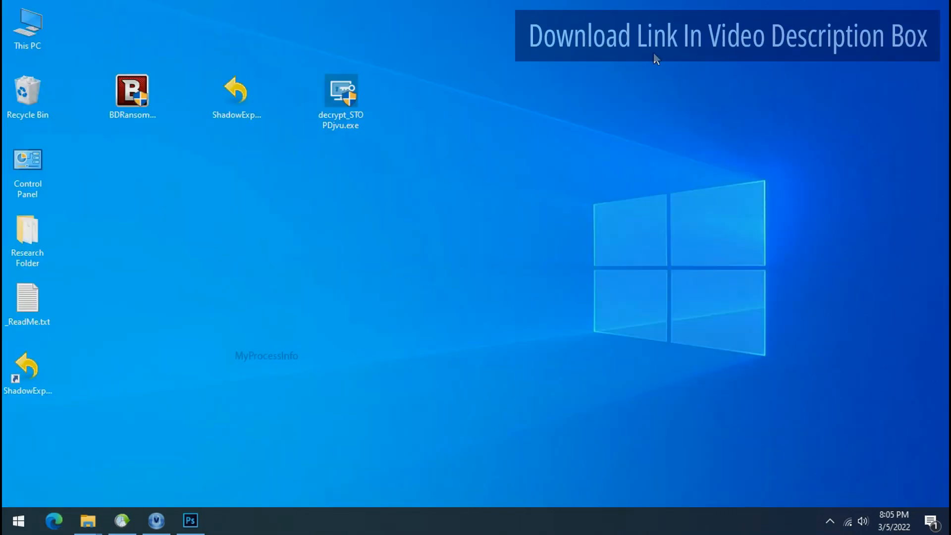
# Step: Run decrypt_STOPDjvu.exe from the desktop to bring up its License Terms
pyautogui.click(340, 100)
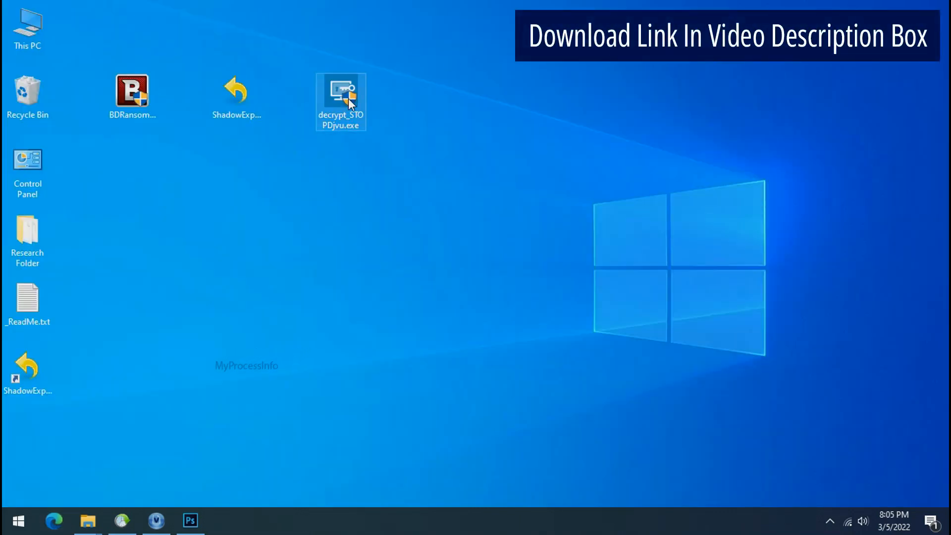
pyautogui.moveTo(897, 57)
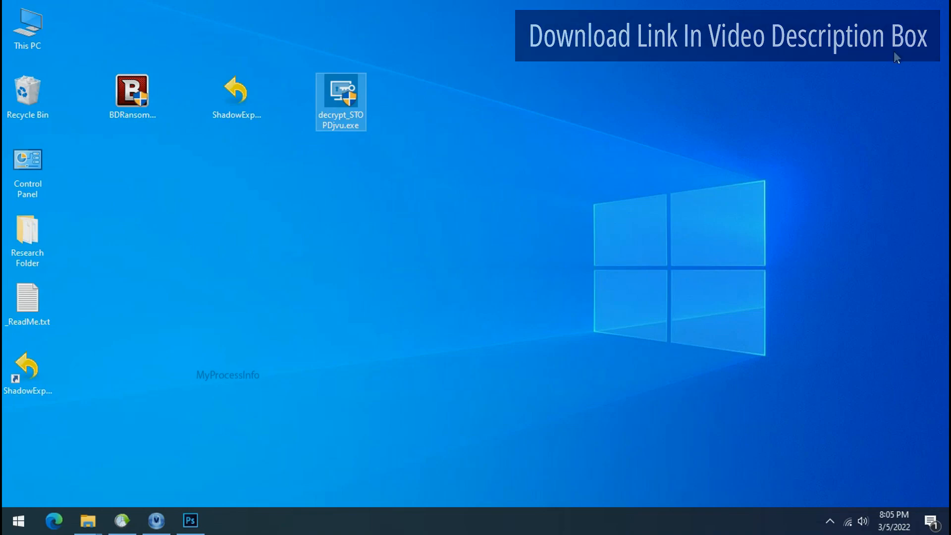
pyautogui.doubleClick(341, 101)
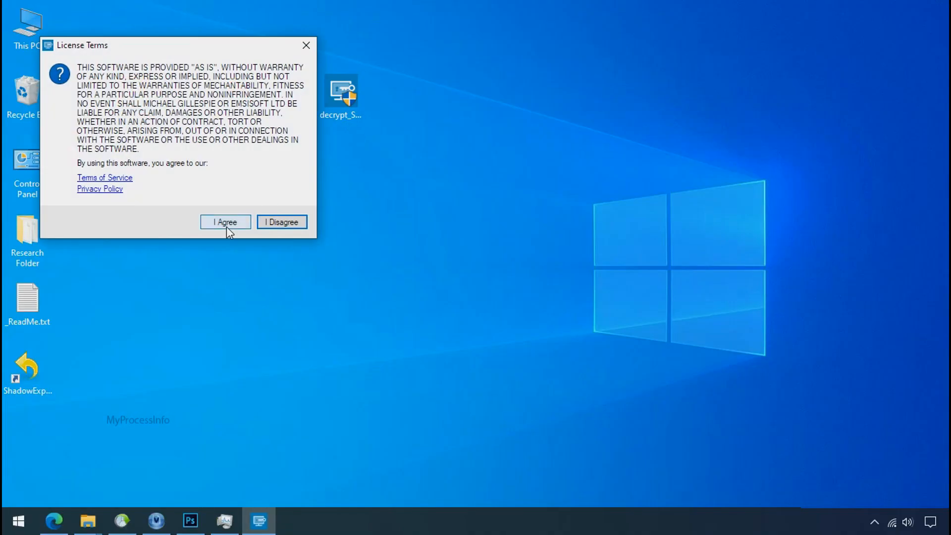
# Step: Accept the terms, add Desktop\Research Folder, and decrypt it, finding no key for the .eiur files
pyautogui.click(225, 222)
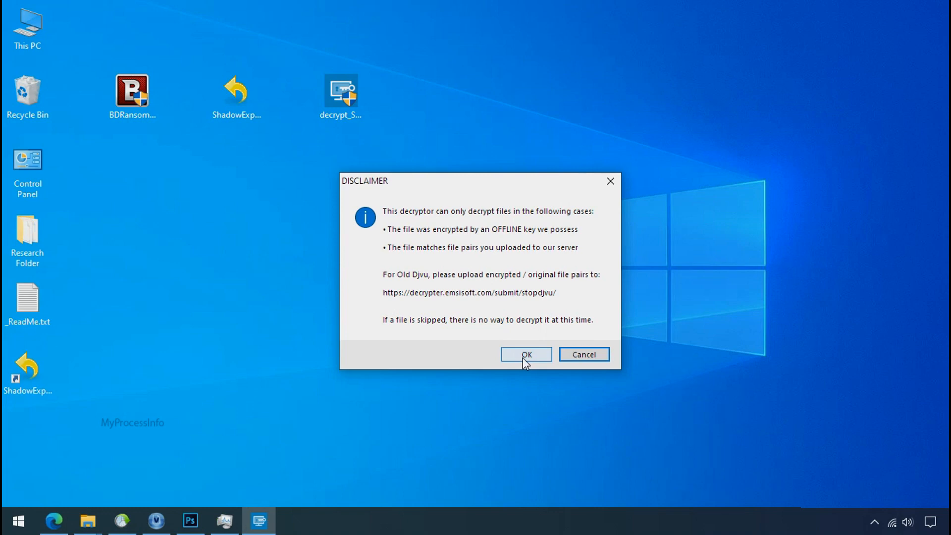
pyautogui.click(525, 354)
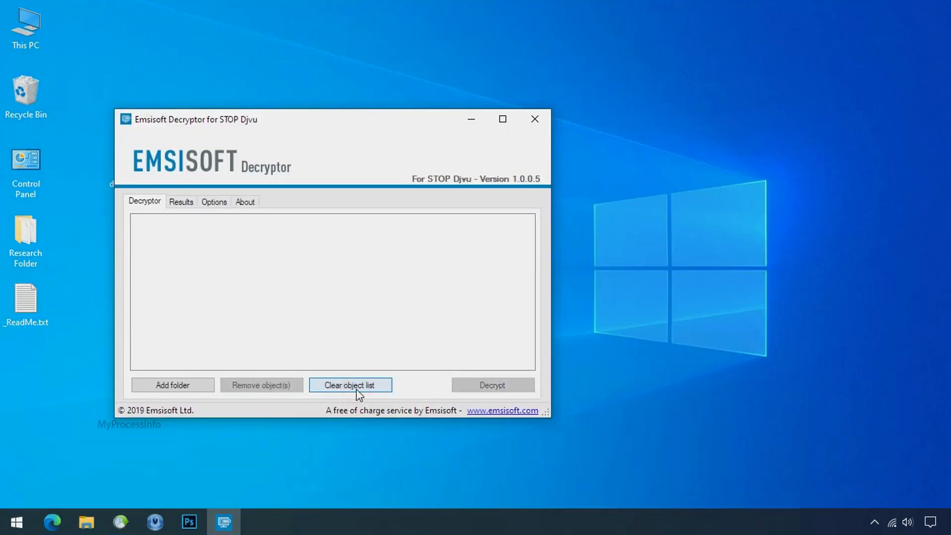
pyautogui.click(173, 385)
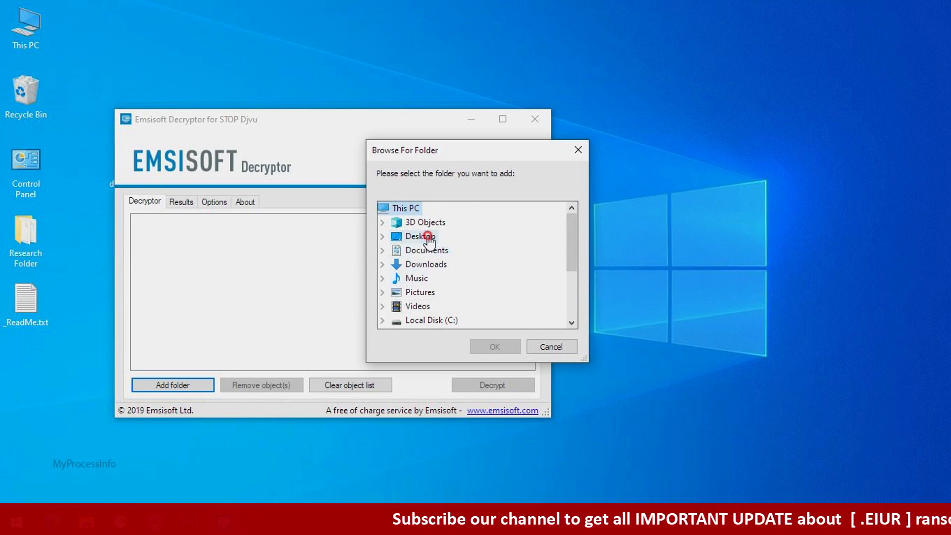
pyautogui.click(383, 236)
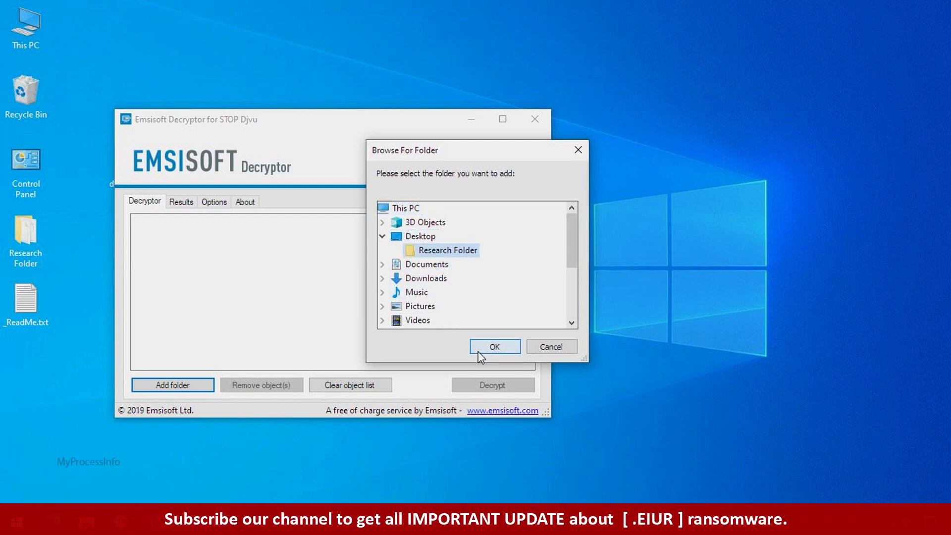
pyautogui.click(494, 346)
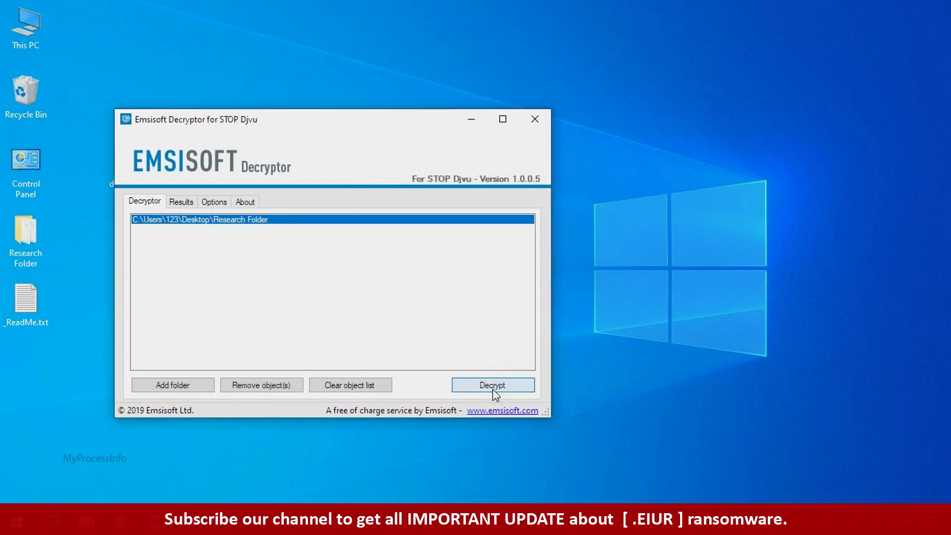
pyautogui.click(492, 384)
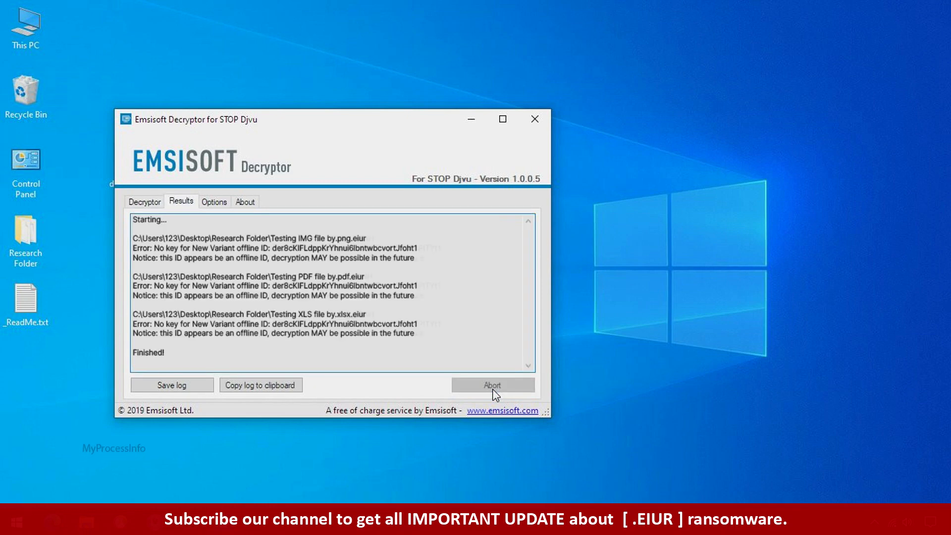
pyautogui.moveTo(569, 381)
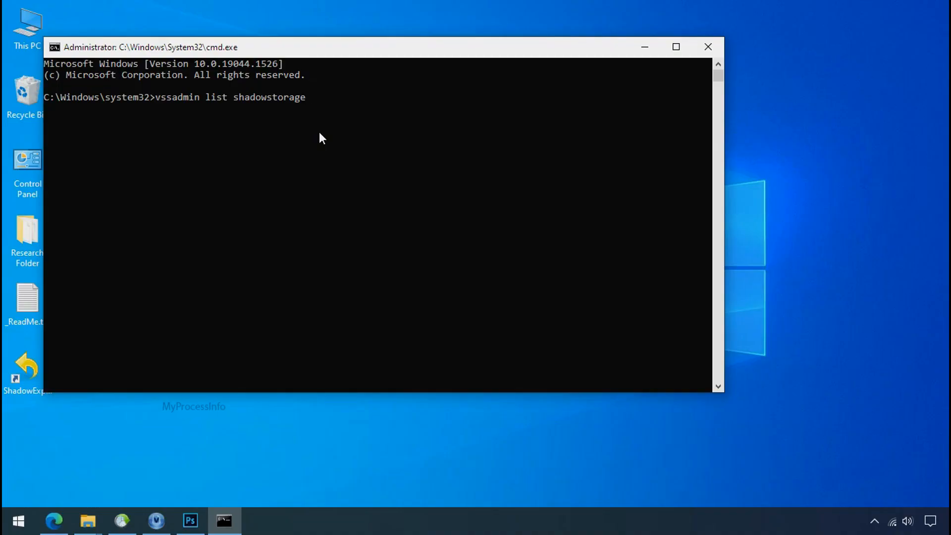
# Step: Run vssadmin list shadowstorage to show shadow copy storage for volumes C: and H:
pyautogui.press('Return')
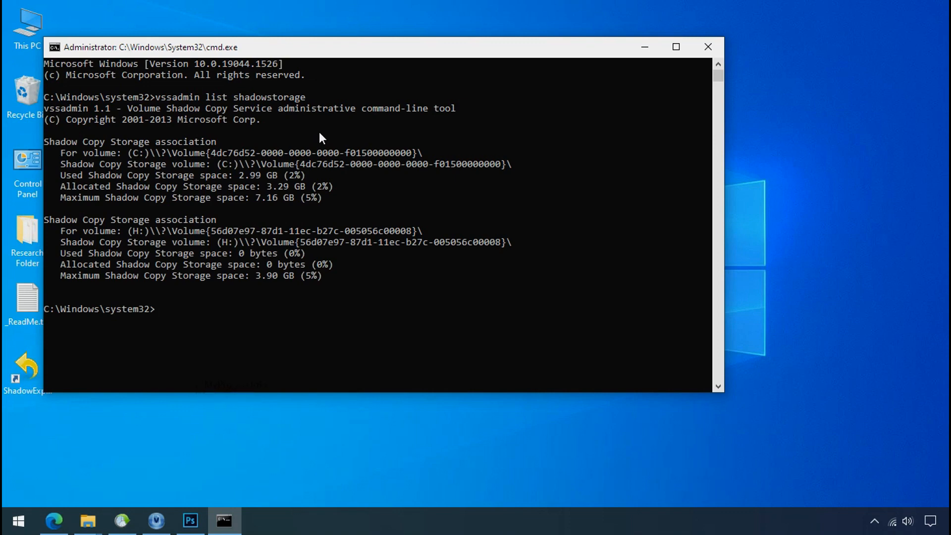
pyautogui.moveTo(167, 253)
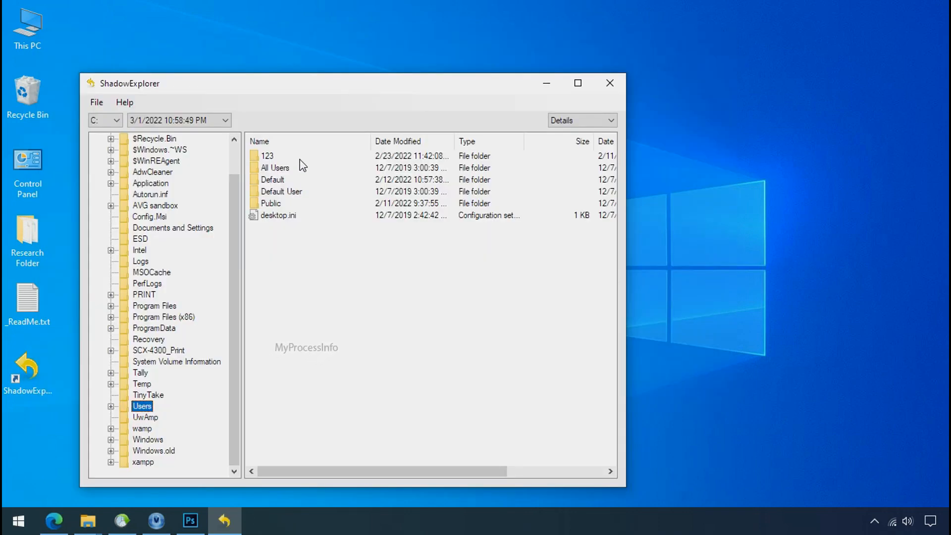
# Step: Open user 123's folder in the snapshot and begin exporting Research Folder
pyautogui.doubleClick(267, 155)
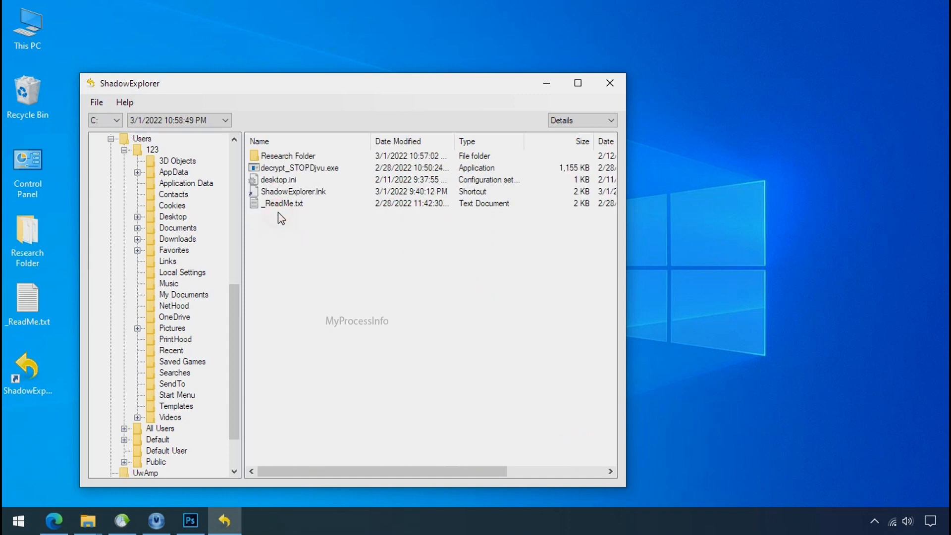
pyautogui.rightClick(285, 155)
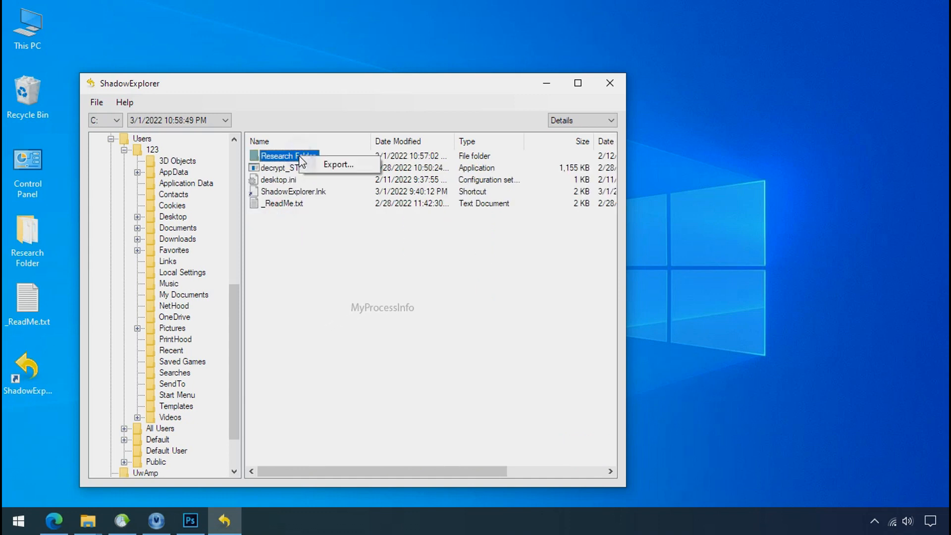
pyautogui.click(337, 165)
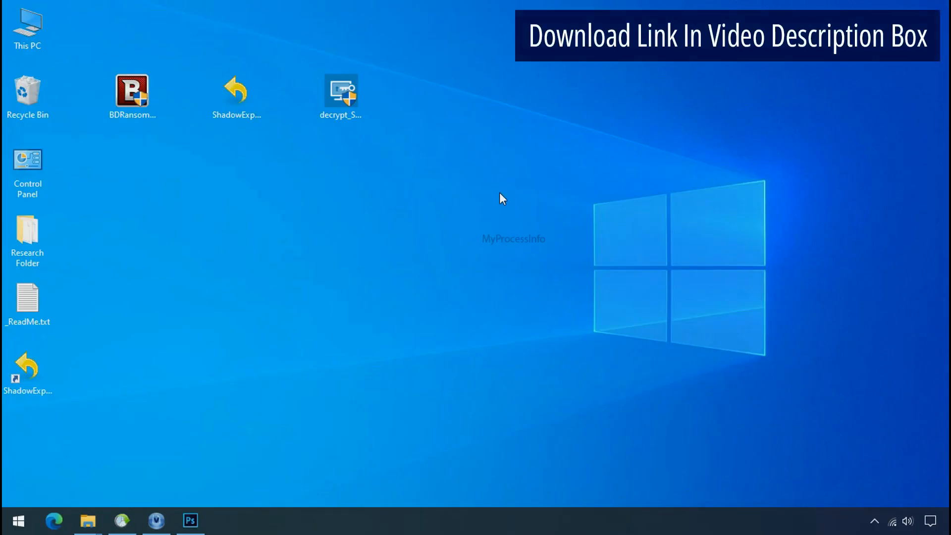
# Step: Relaunch ShadowExplorer on the 3/1/2022 10:58:49 PM snapshot and open C:\Users\123
pyautogui.doubleClick(236, 91)
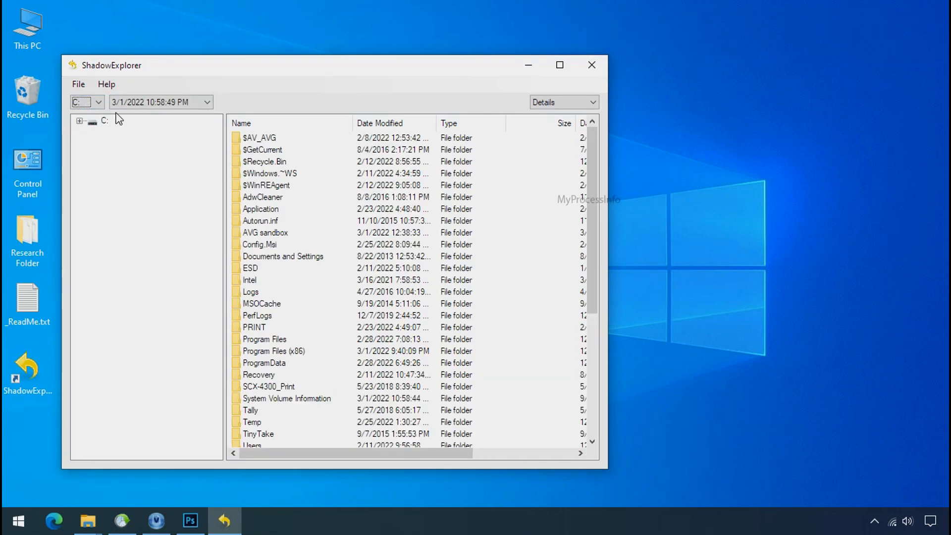
pyautogui.click(207, 102)
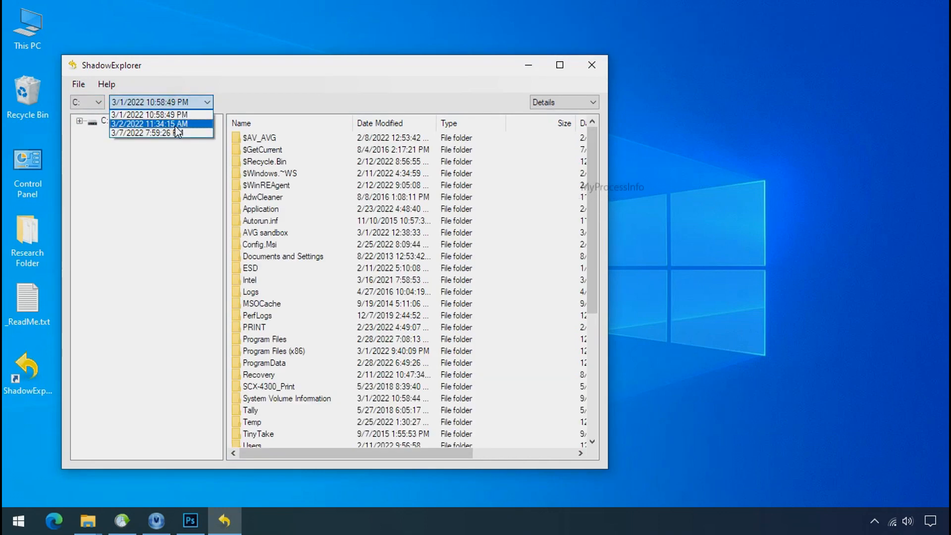
pyautogui.click(149, 114)
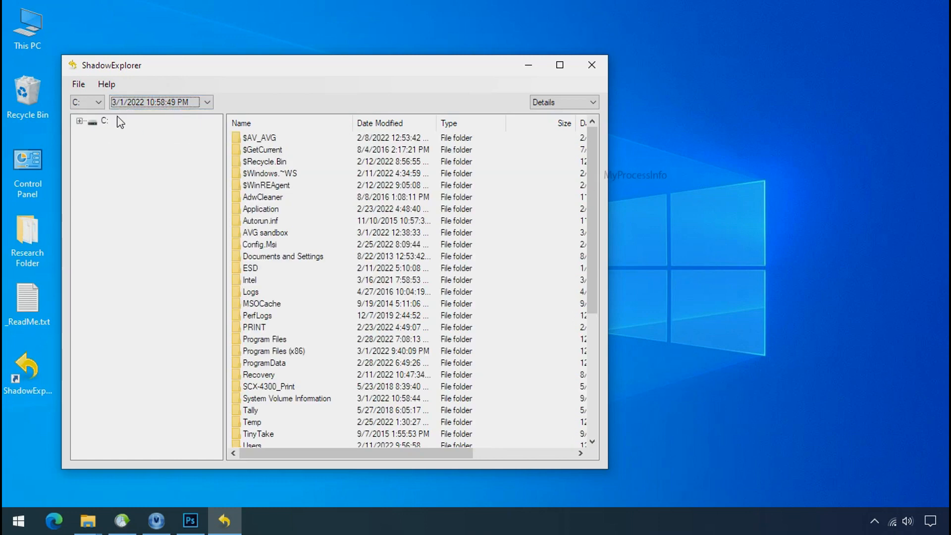
pyautogui.click(123, 421)
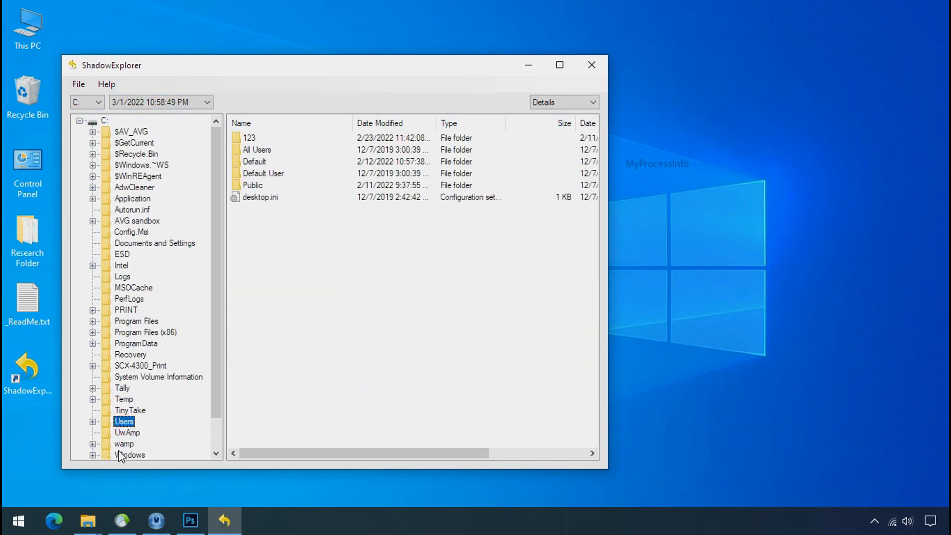
pyautogui.click(249, 138)
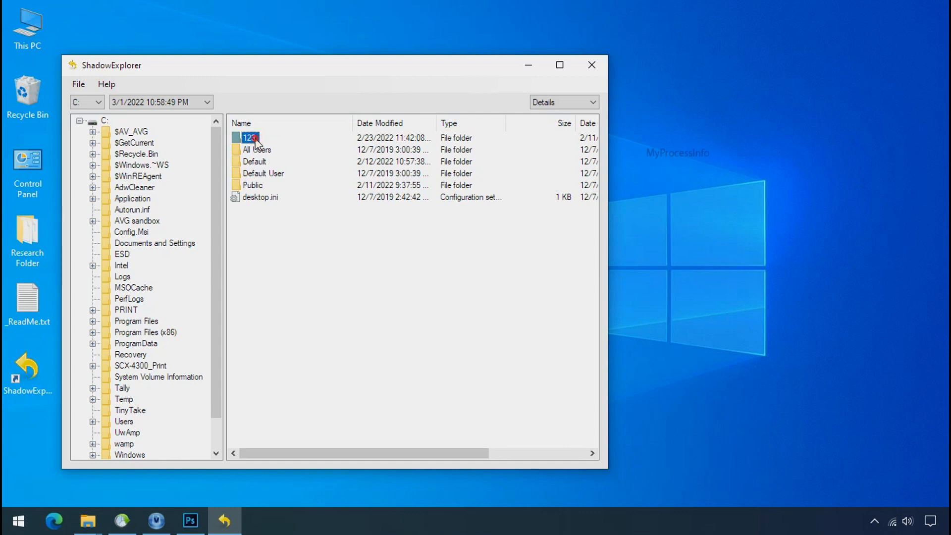
pyautogui.doubleClick(249, 138)
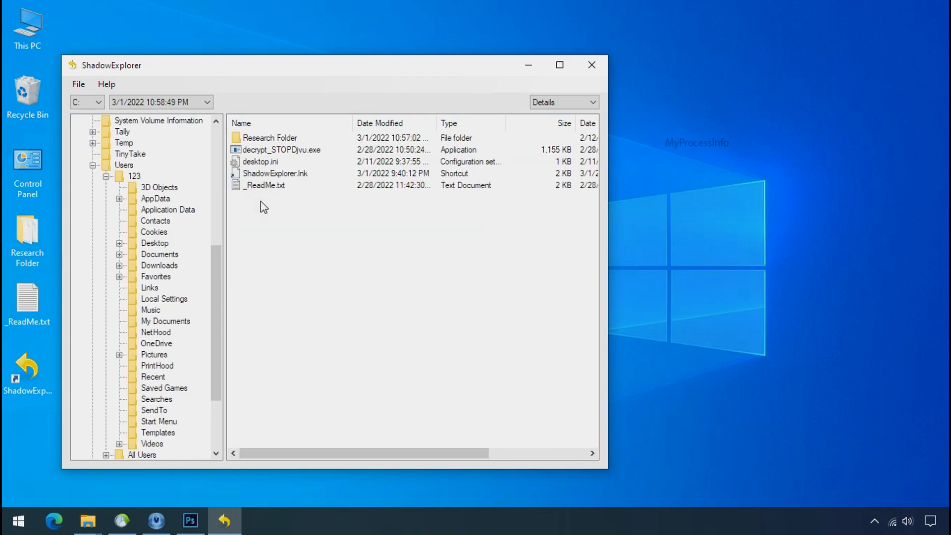
# Step: Export Research Folder to G:\Recover, then minimize ShadowExplorer
pyautogui.rightClick(268, 137)
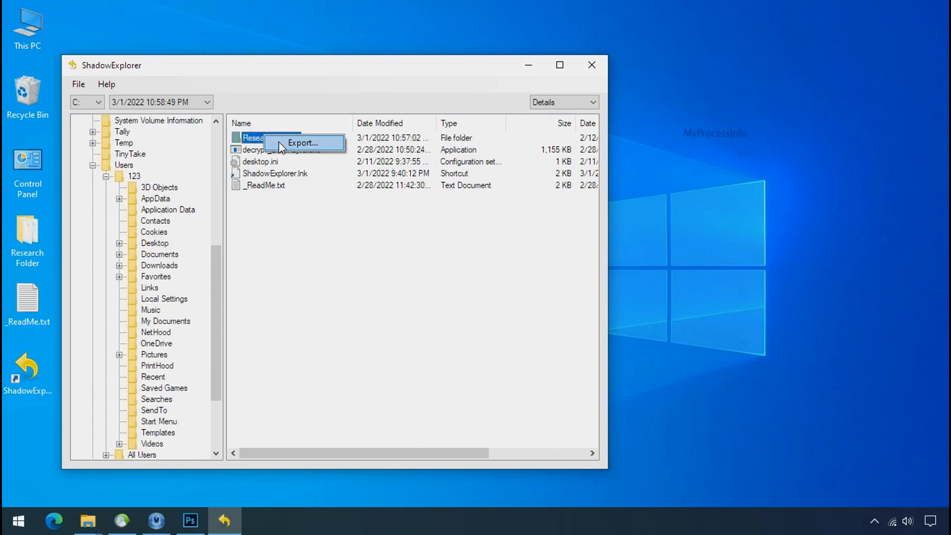
pyautogui.click(302, 143)
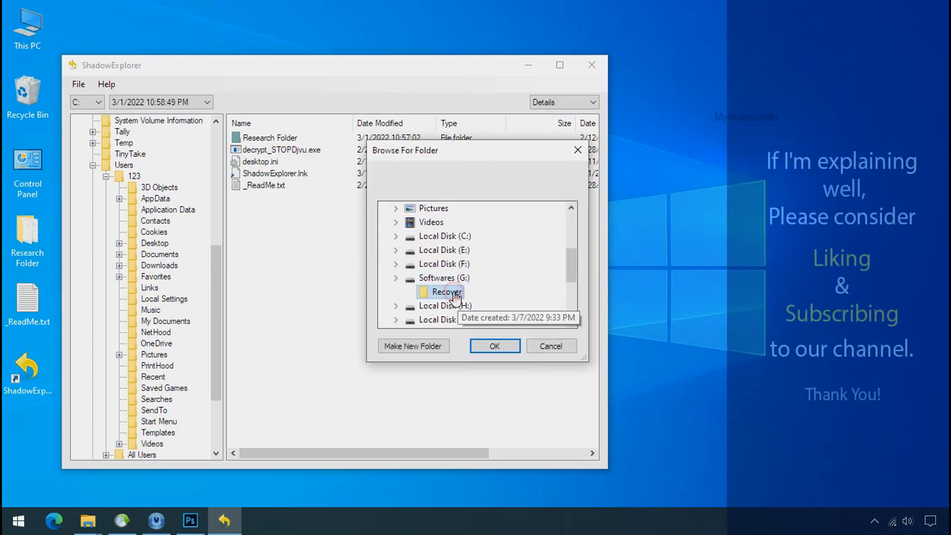
pyautogui.click(494, 346)
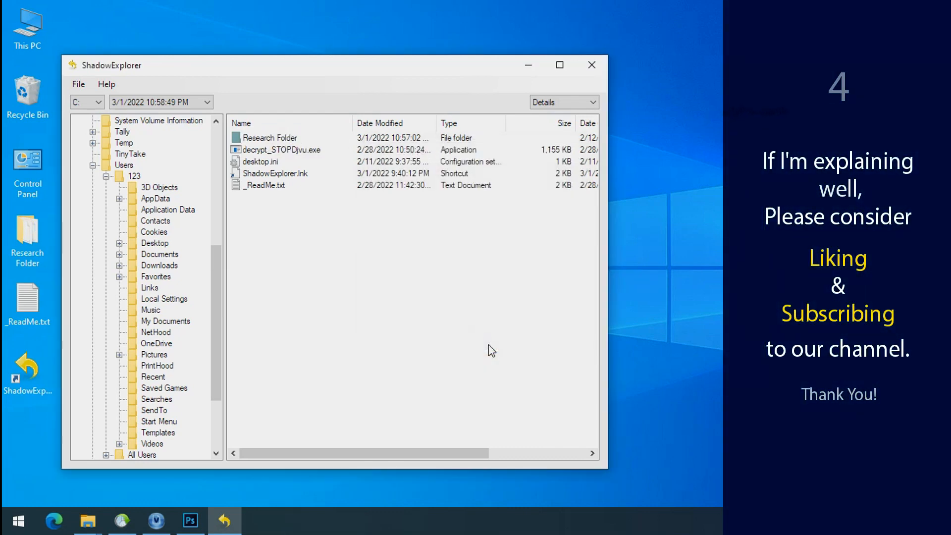
pyautogui.click(267, 138)
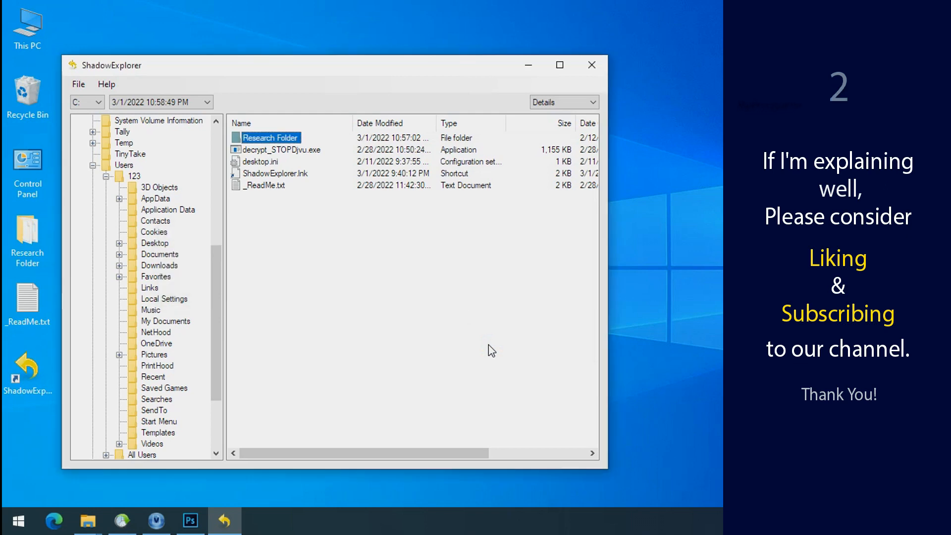
pyautogui.click(591, 64)
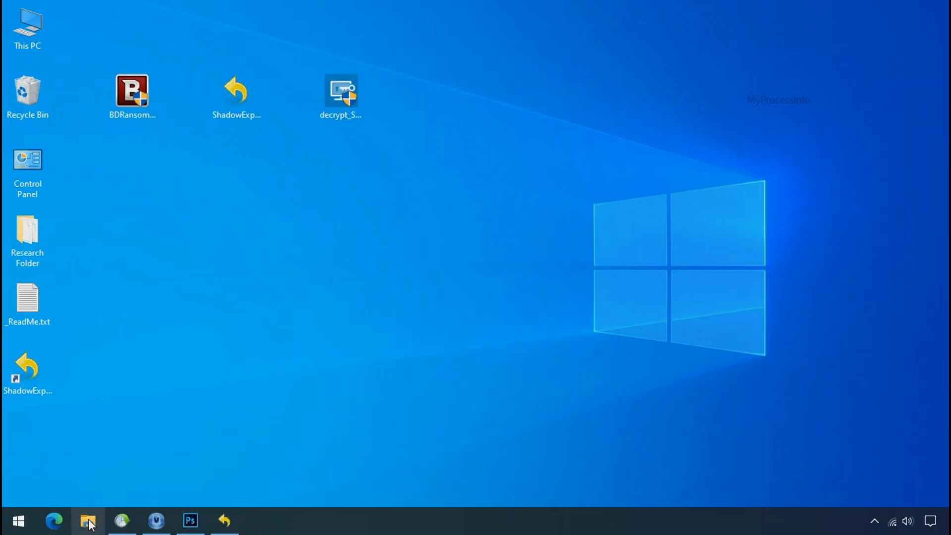
# Step: Open G:\Recover\Research Folder in File Explorer and view its files as Large icons
pyautogui.click(87, 520)
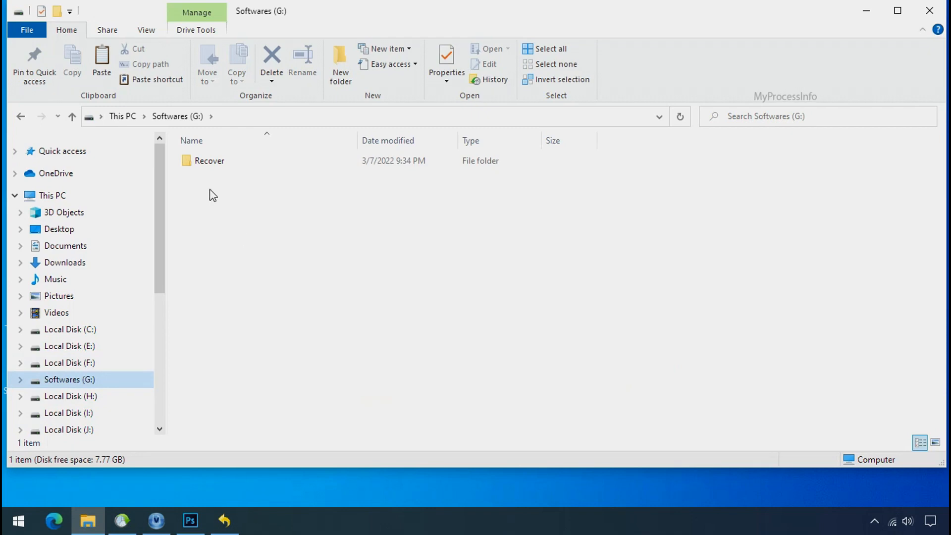
pyautogui.click(209, 160)
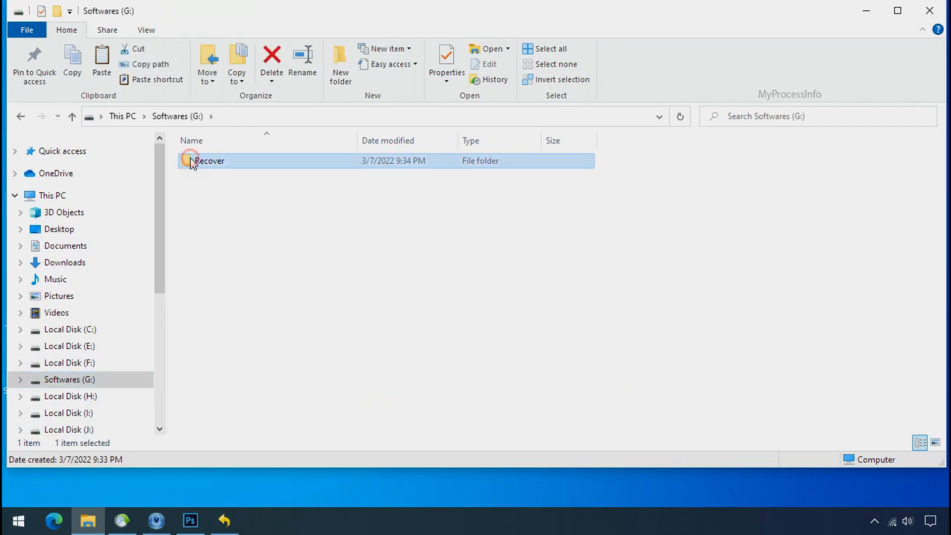
pyautogui.doubleClick(209, 161)
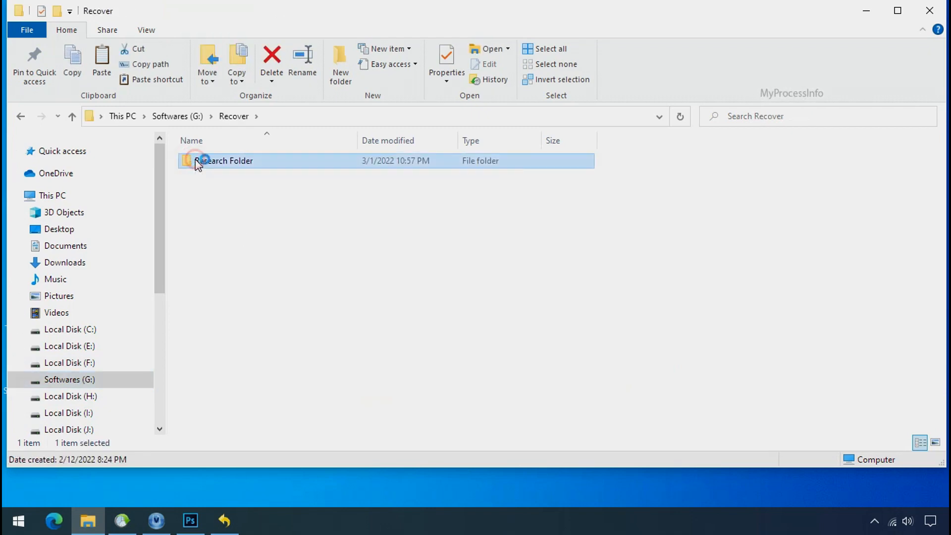
pyautogui.doubleClick(224, 160)
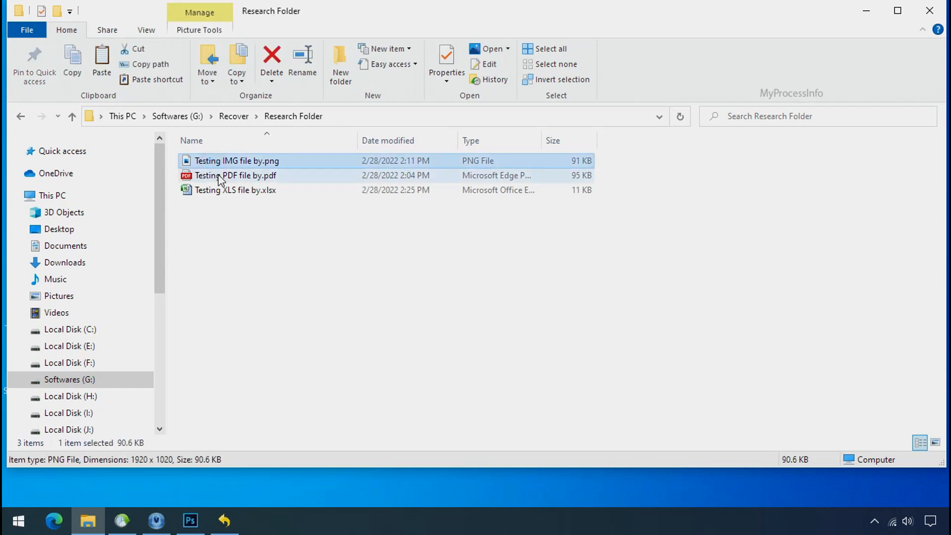
pyautogui.moveTo(248, 167)
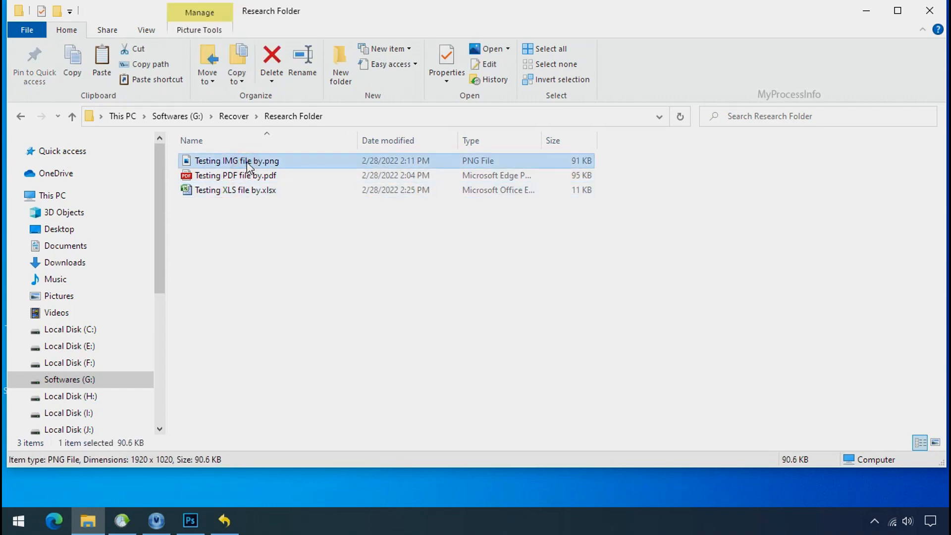
pyautogui.click(934, 442)
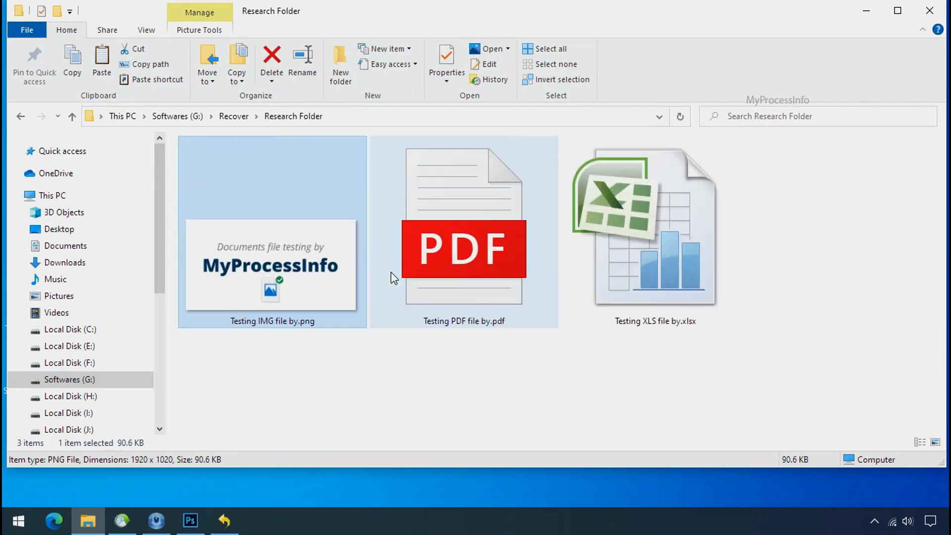
pyautogui.click(224, 521)
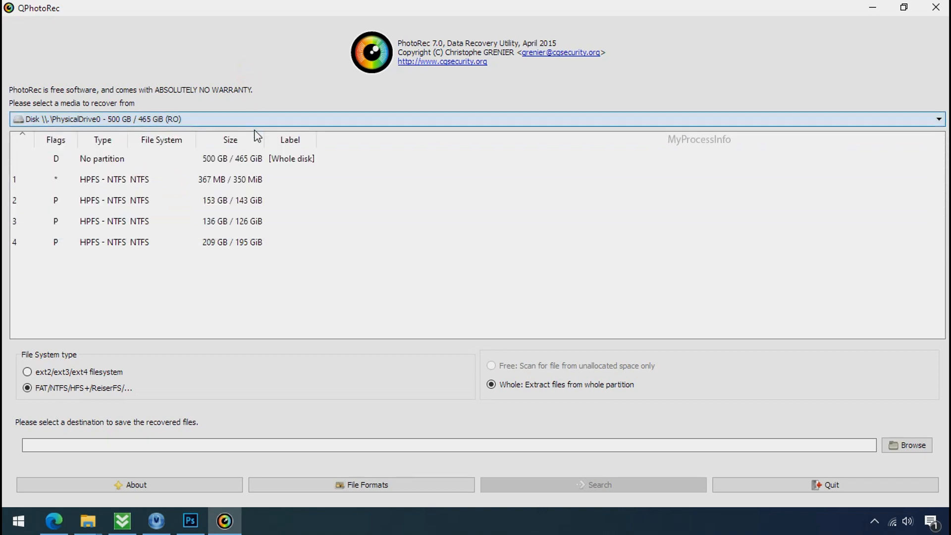
pyautogui.moveTo(127, 224)
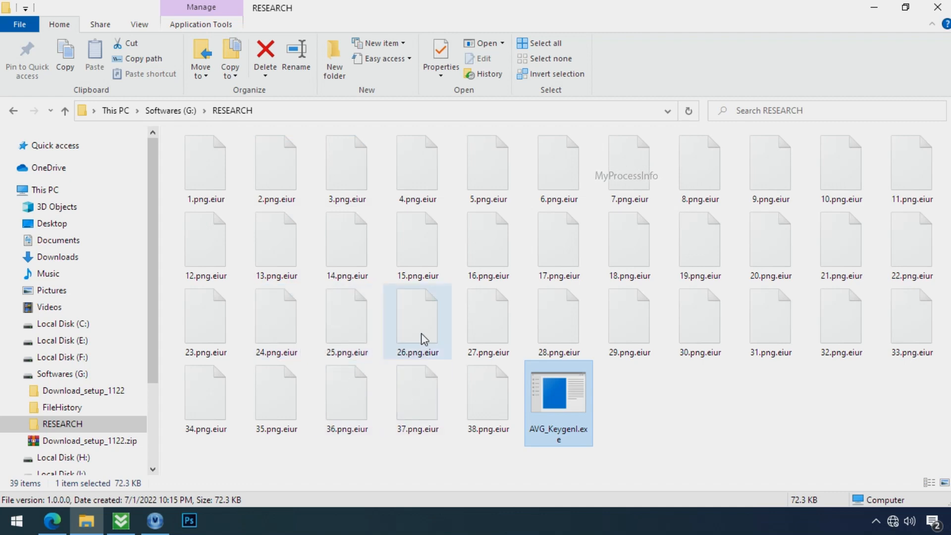
# Step: Rename 15.png.eiur to 15.png, accepting the extension-change warning
pyautogui.click(416, 243)
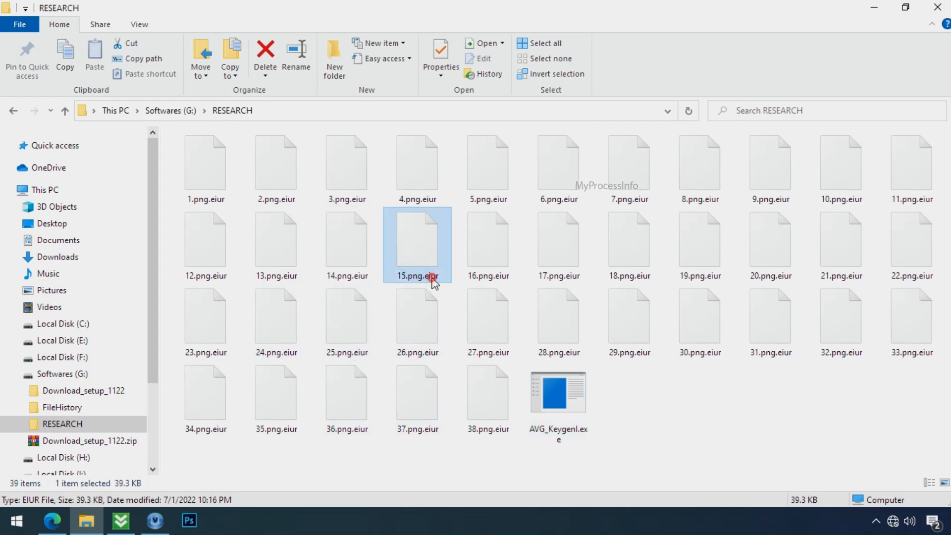
pyautogui.click(416, 275)
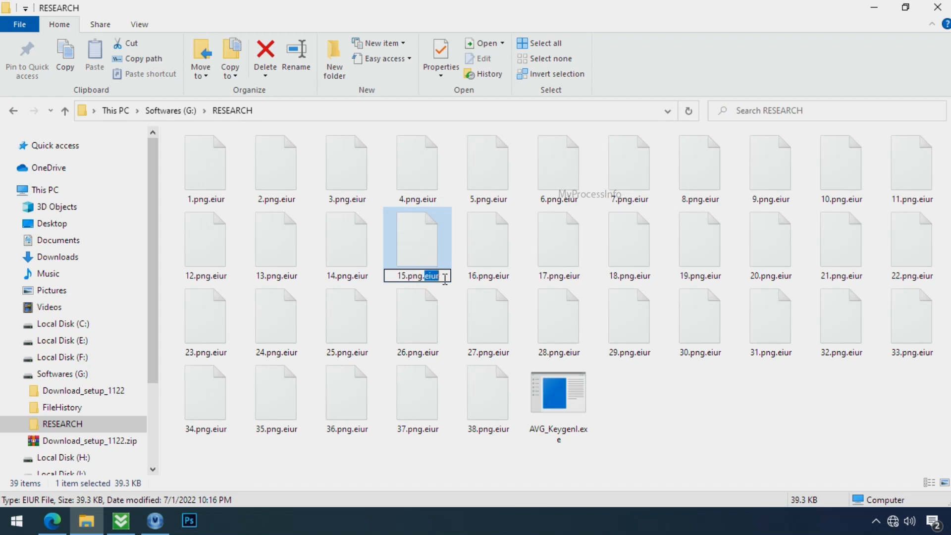
pyautogui.press('Return')
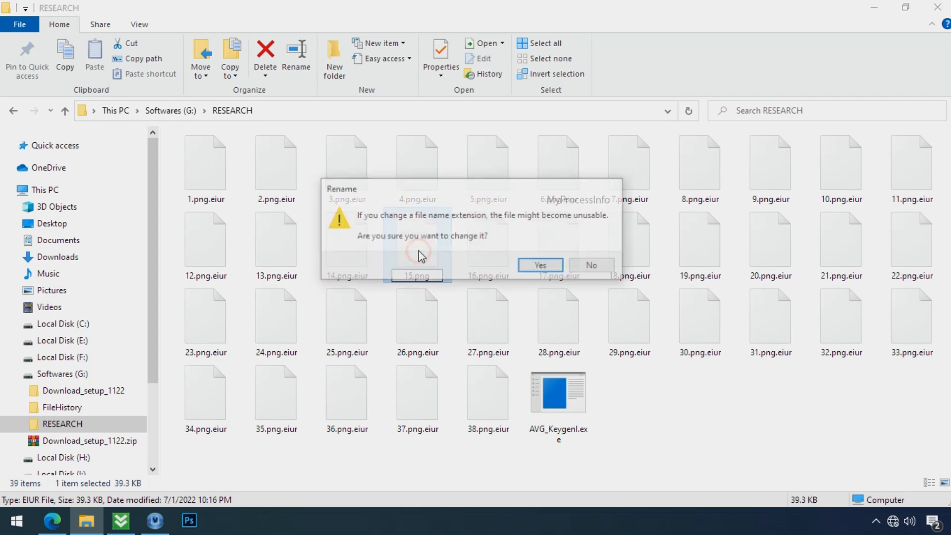
pyautogui.click(539, 265)
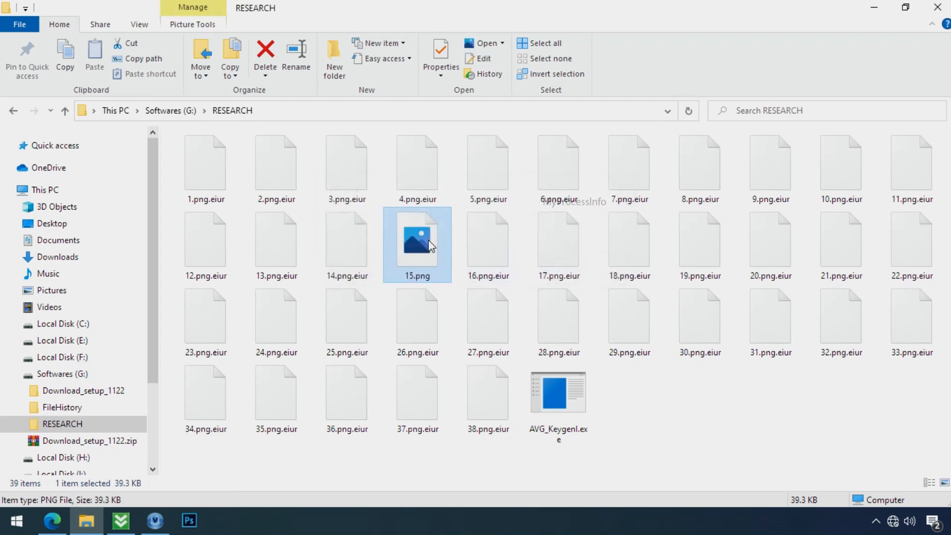
pyautogui.click(52, 521)
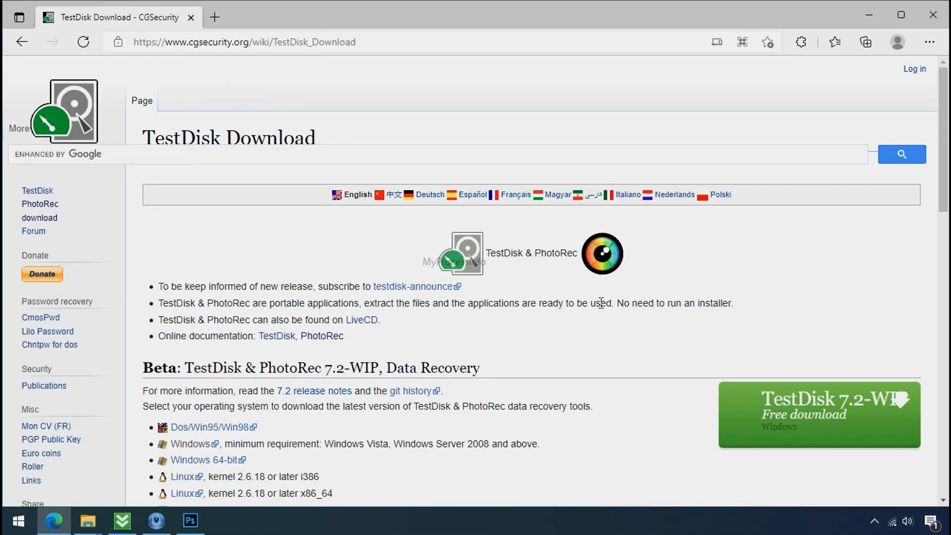
pyautogui.moveTo(933, 14)
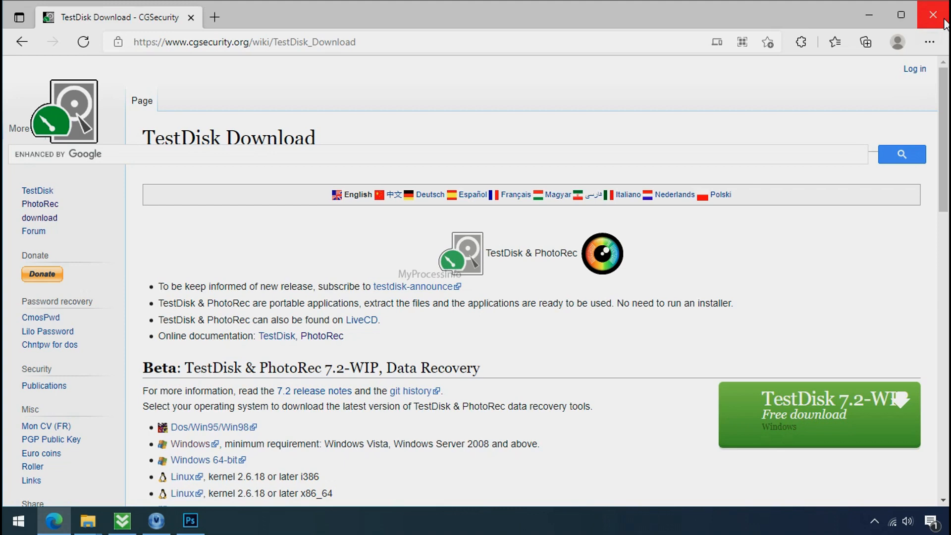
# Step: Close Edge, extract testdisk-7.0.win.zip, and open the testdisk-7.0 folder
pyautogui.click(933, 15)
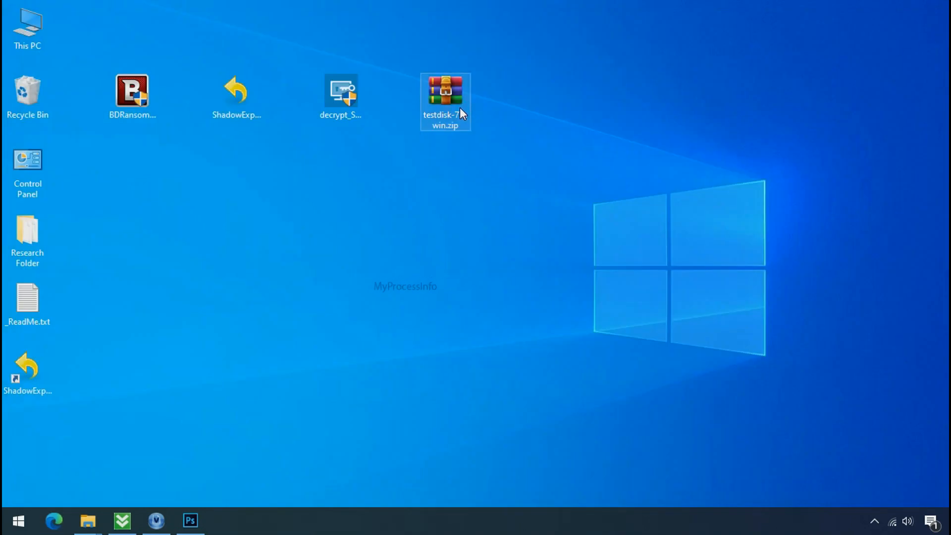
pyautogui.rightClick(445, 101)
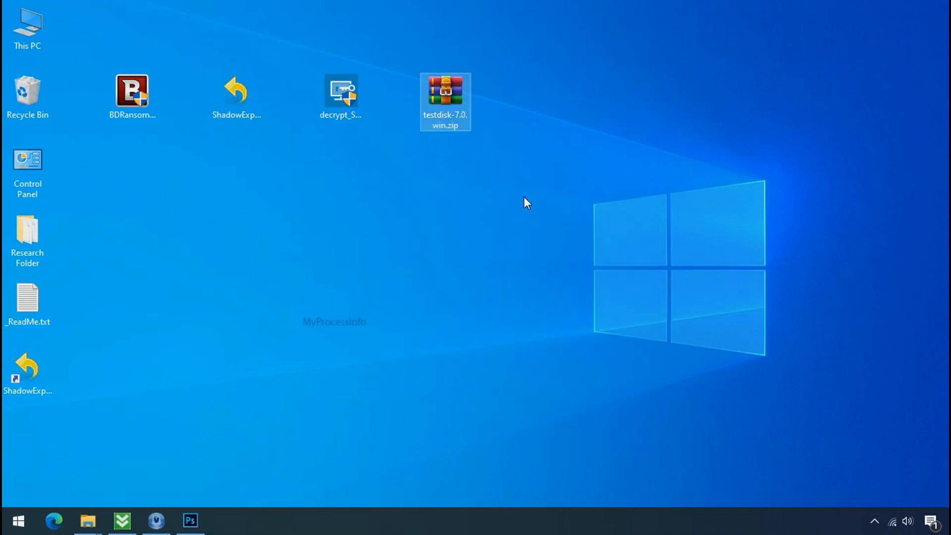
pyautogui.doubleClick(444, 101)
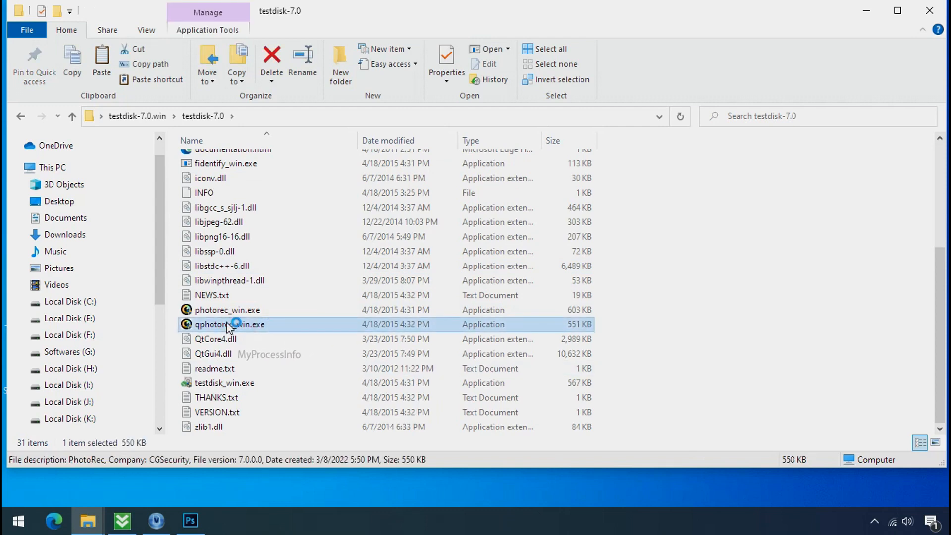
# Step: Launch QPhotoRec on drive C: and limit recovered file formats to JPG, PNG and PDF
pyautogui.doubleClick(230, 325)
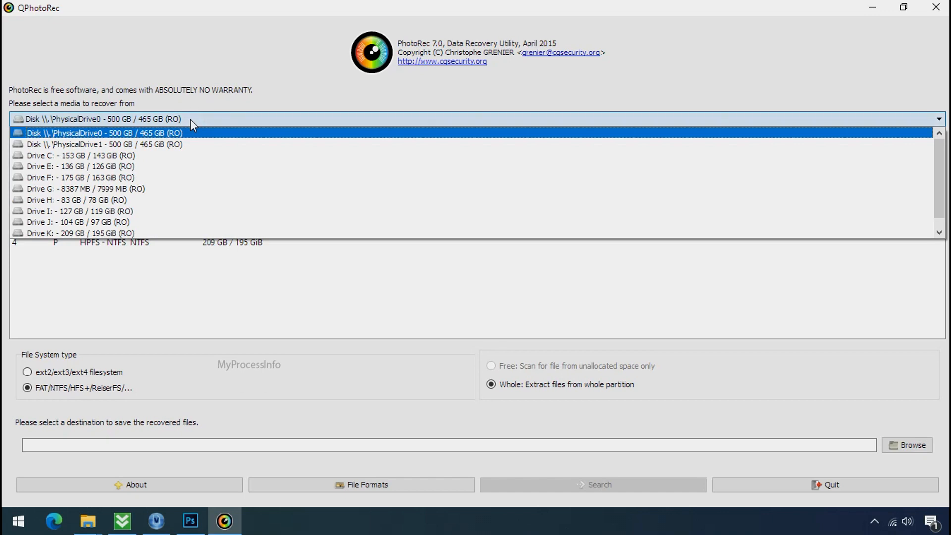
pyautogui.click(81, 154)
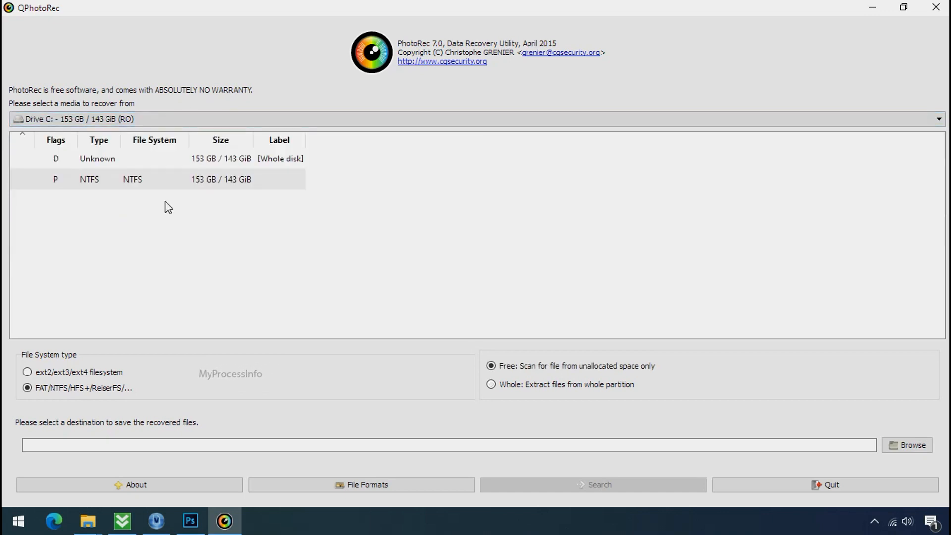
pyautogui.moveTo(361, 484)
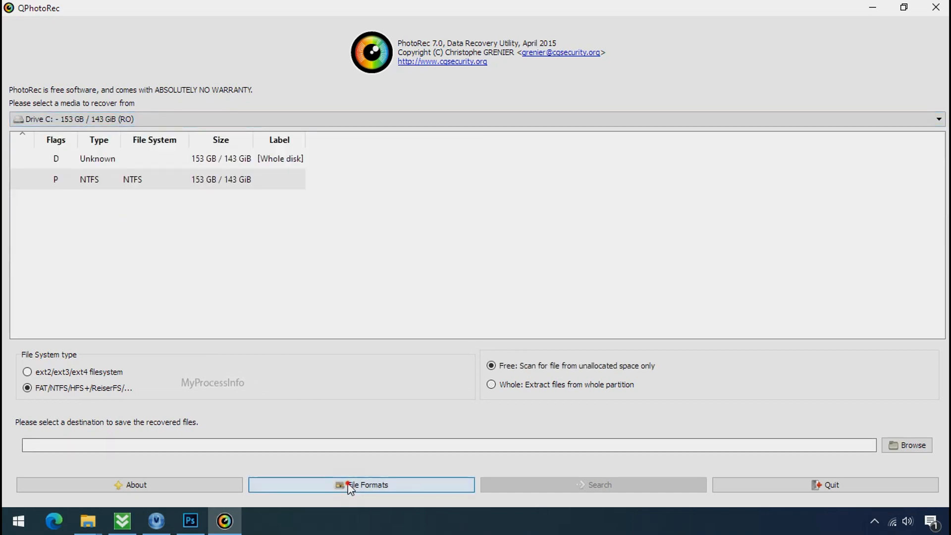
pyautogui.click(360, 484)
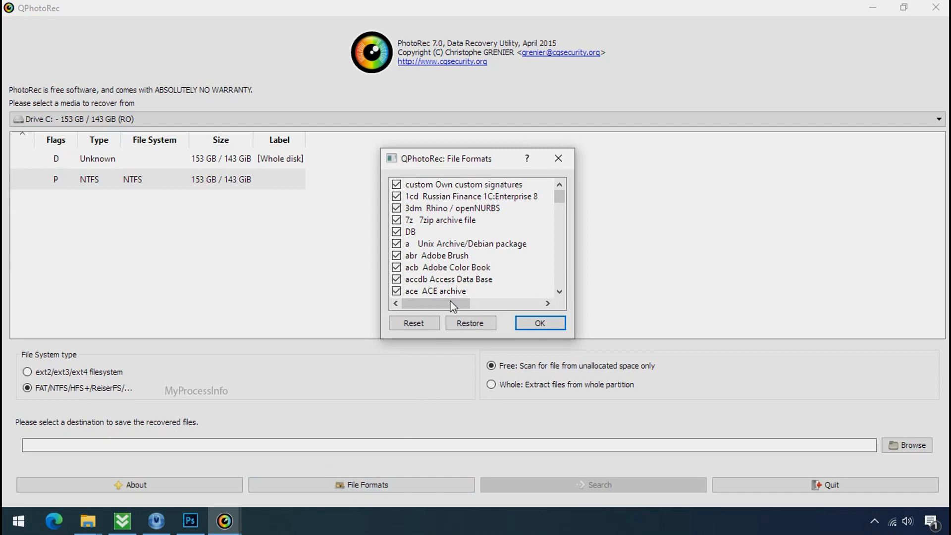
pyautogui.click(413, 322)
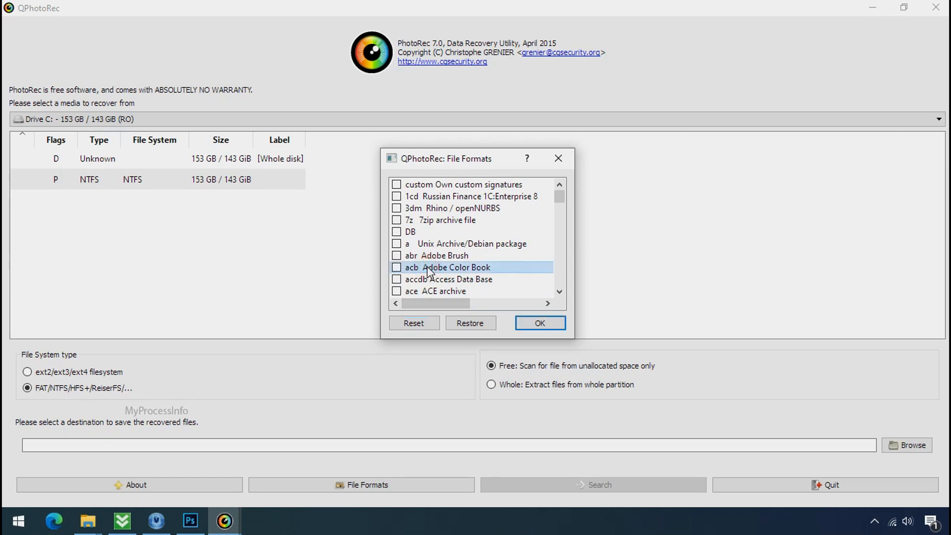
pyautogui.press('j')
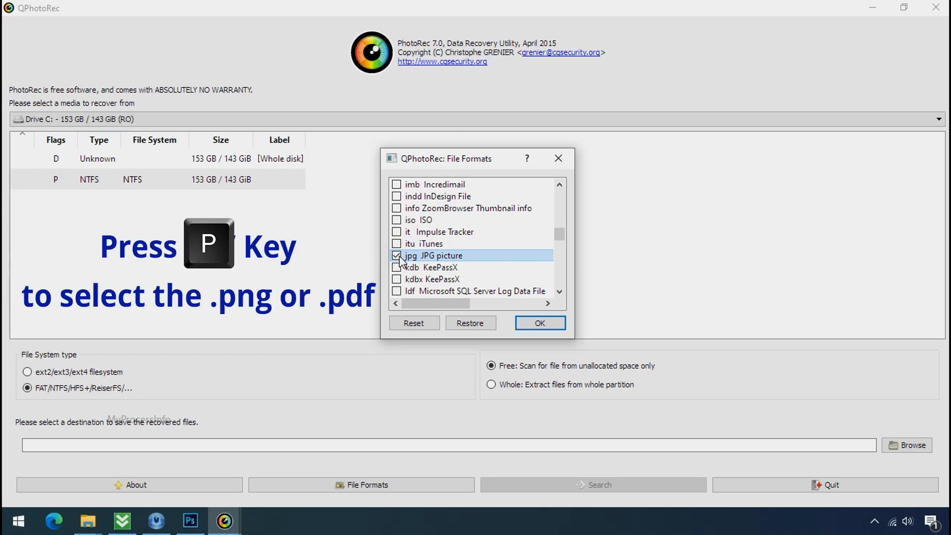
pyautogui.scroll(-3)
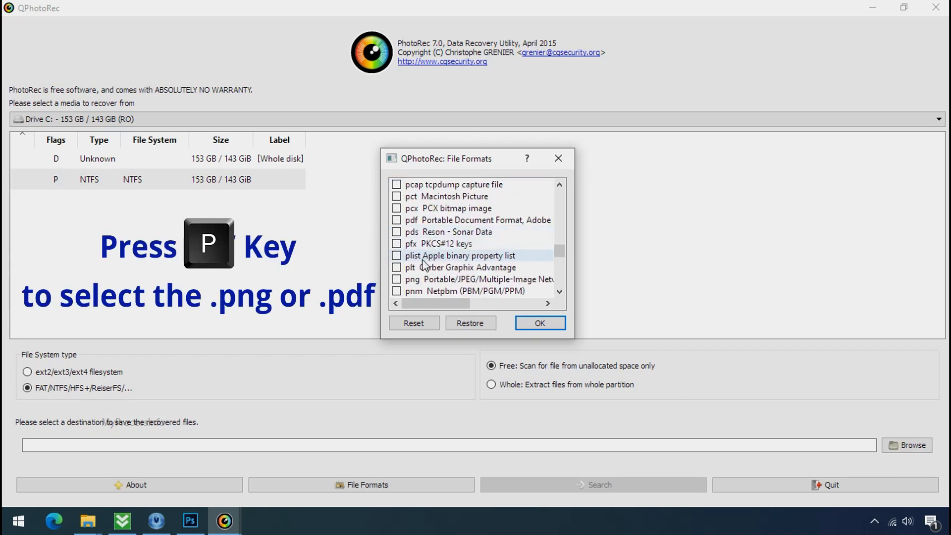
pyautogui.click(397, 279)
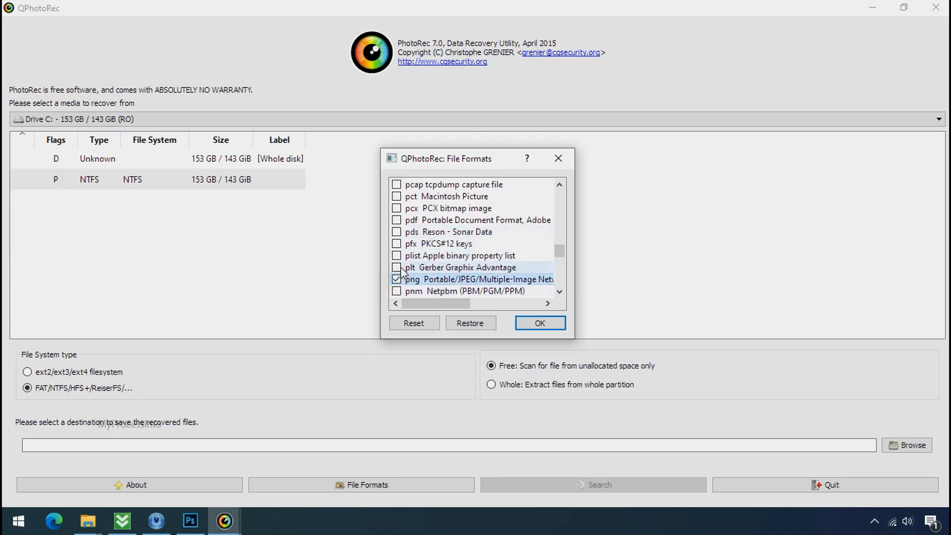
pyautogui.click(397, 220)
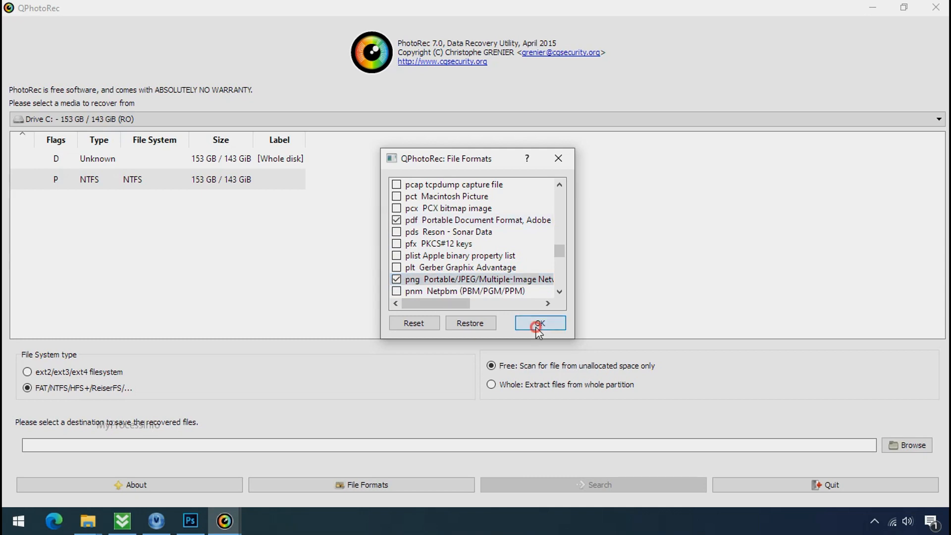
pyautogui.click(538, 322)
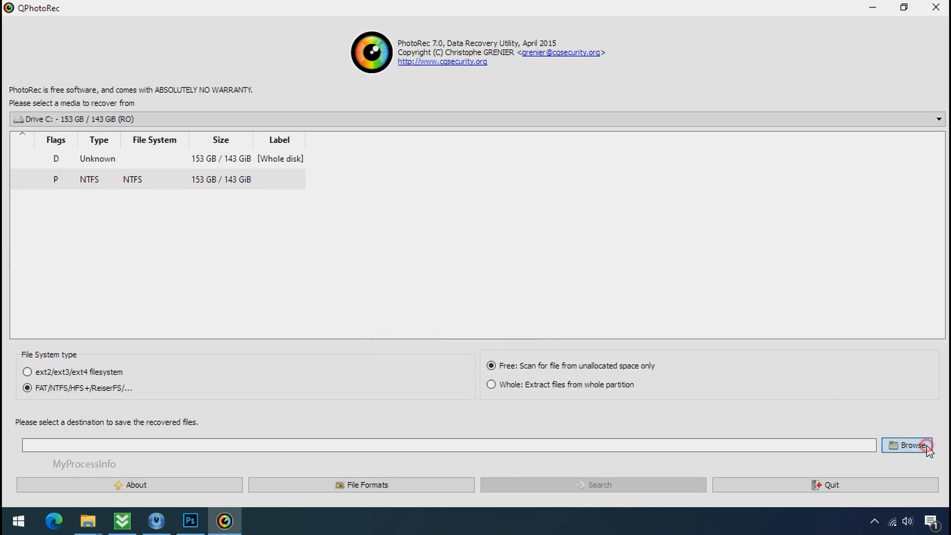
# Step: Set the output destination to a new Recovery folder on drive G:
pyautogui.click(908, 445)
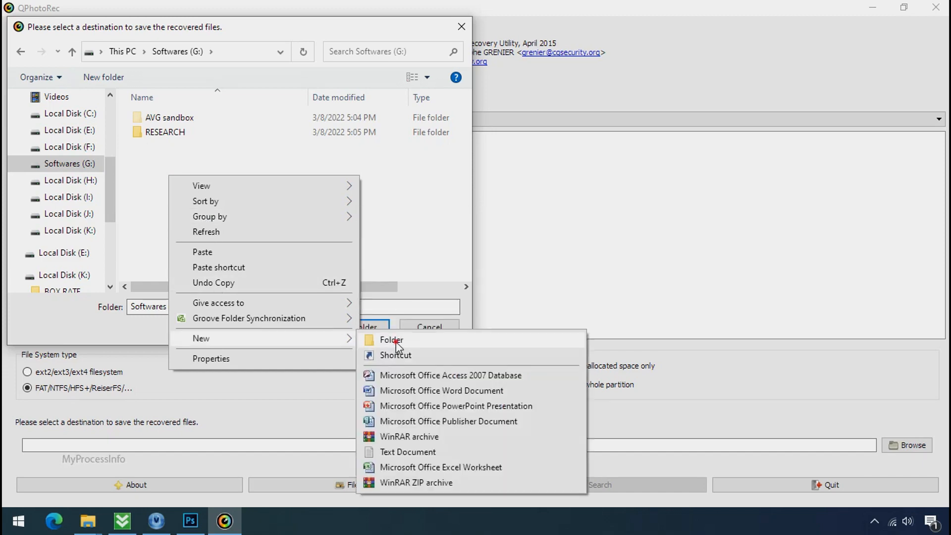
pyautogui.click(391, 340)
pyautogui.write('Recovery')
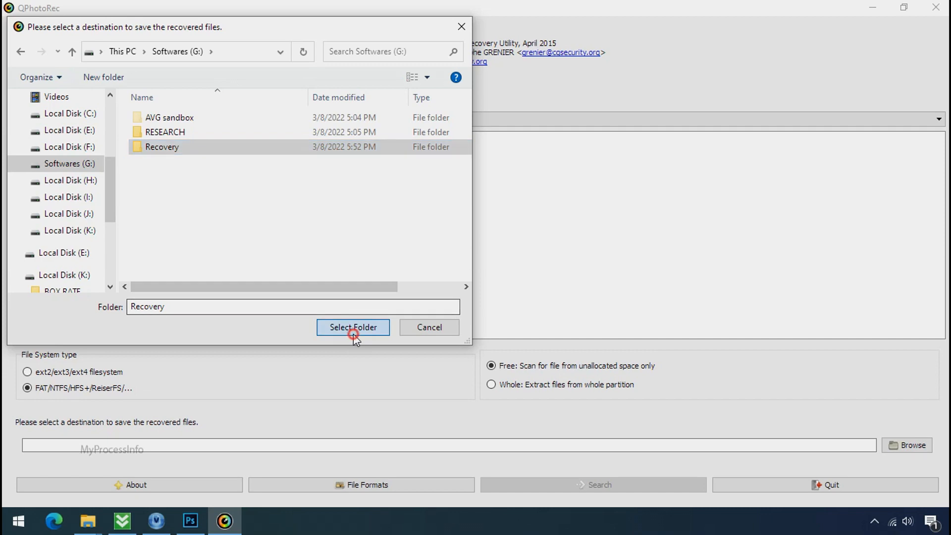
pyautogui.click(352, 327)
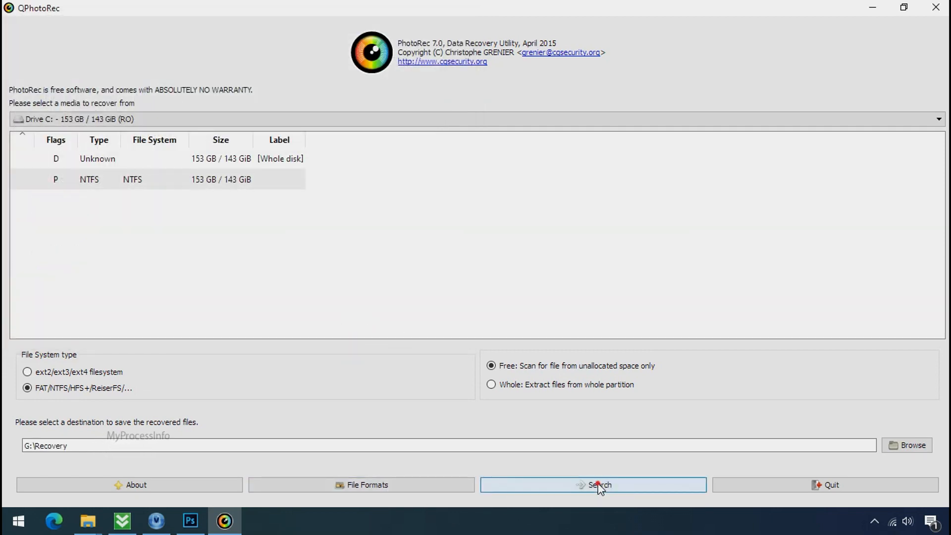
# Step: Start the file search and minimize QPhotoRec while it scans
pyautogui.click(593, 484)
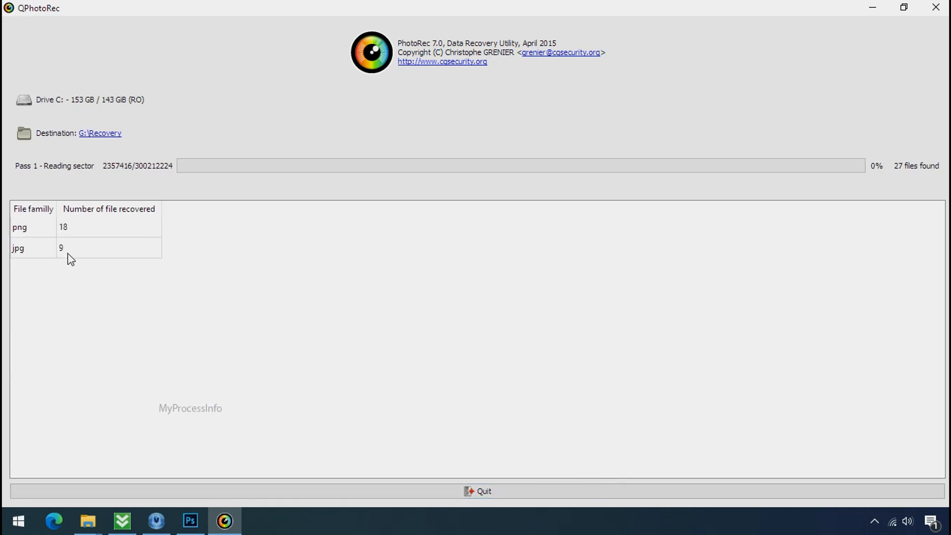
pyautogui.click(903, 7)
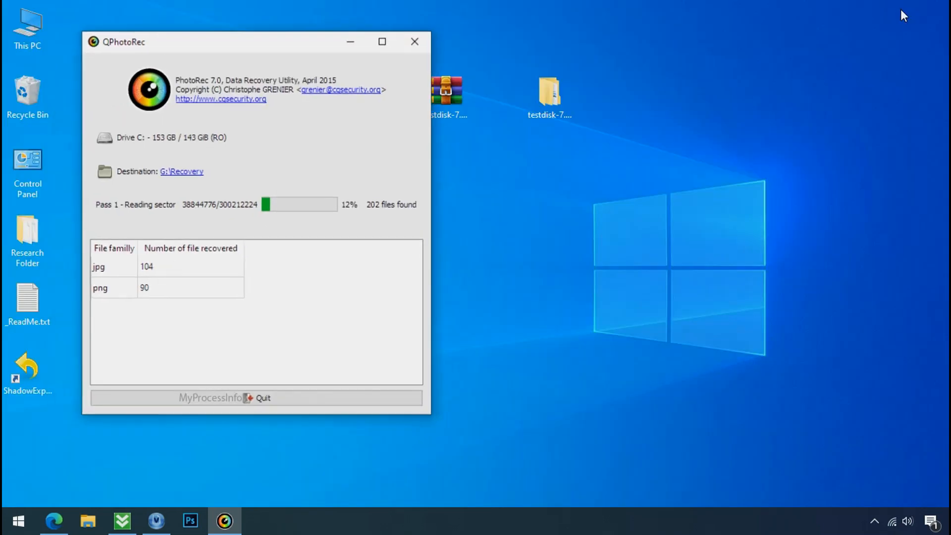
pyautogui.click(87, 521)
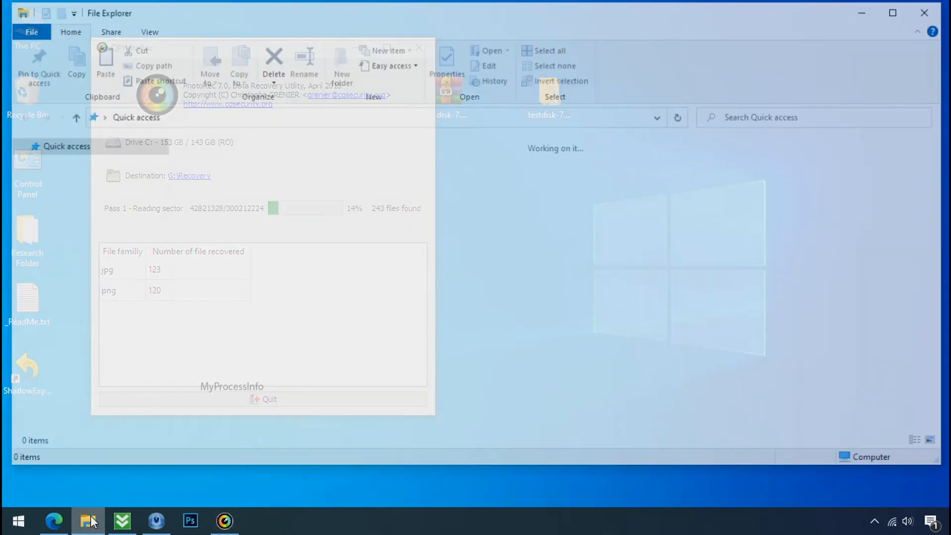
# Step: Open recup_dir.3 in G:\Recovery and browse the recovered PNG, JPG and PDF files
pyautogui.click(215, 176)
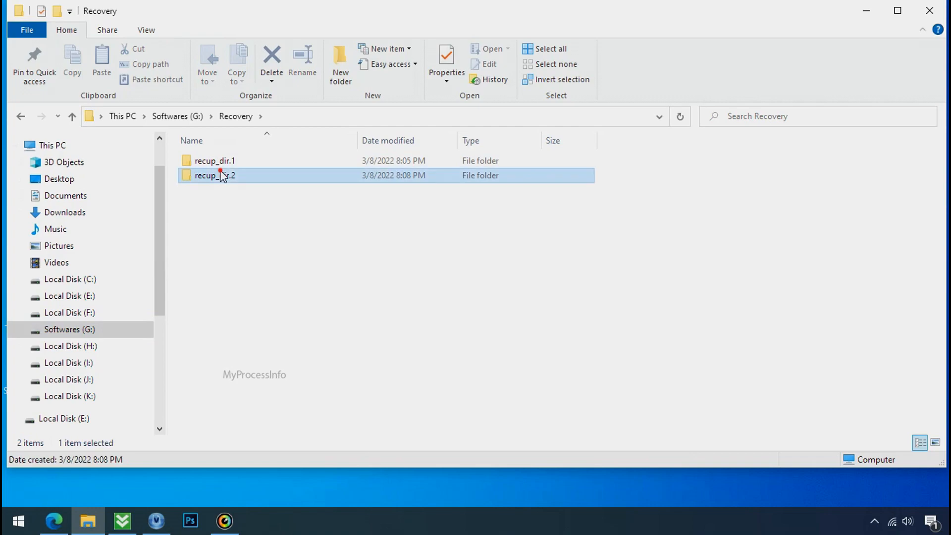
pyautogui.doubleClick(214, 175)
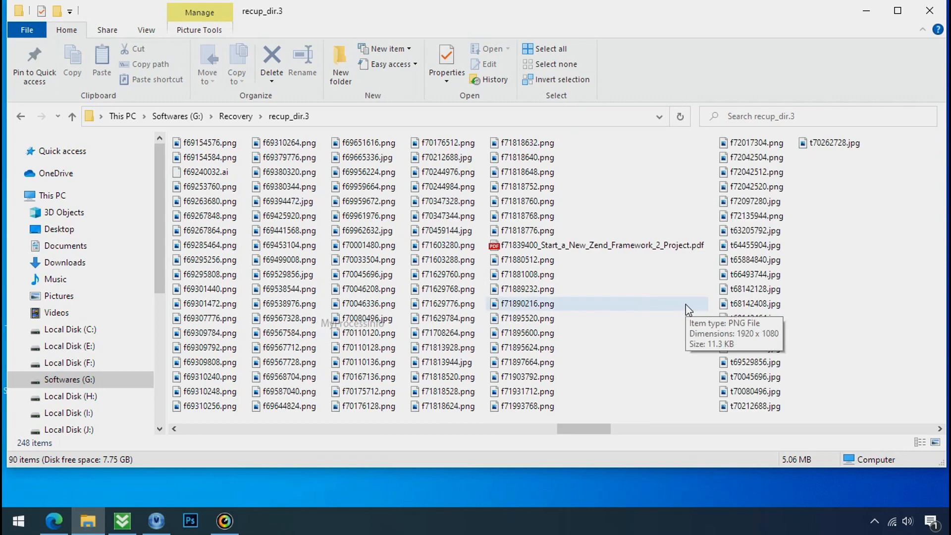
pyautogui.hscroll(3)
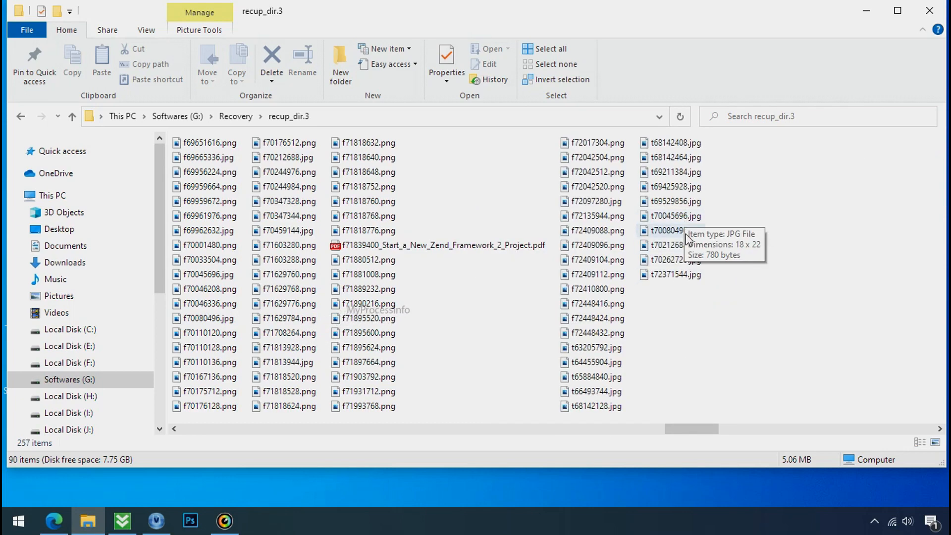